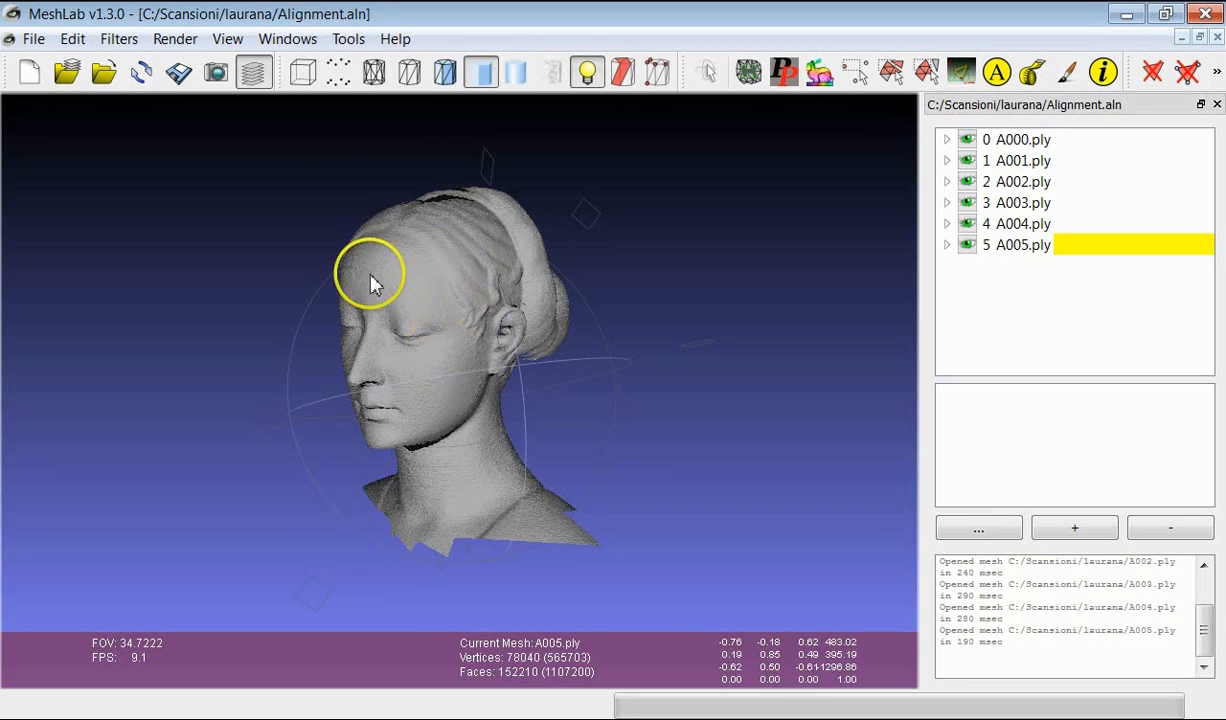
- Bring up the Save snapshot options (base name 'snapshot') and move them clear of the head
{"action": "left_click", "coordinate": [216, 72]}
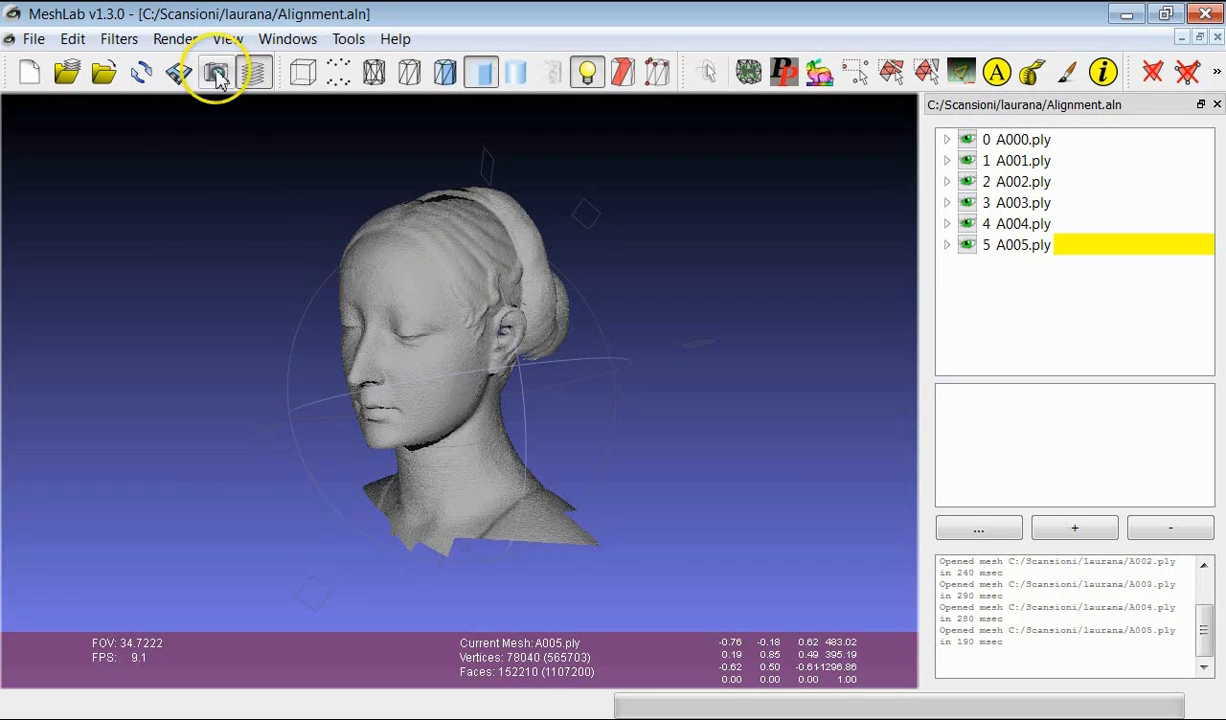
{"action": "left_click", "coordinate": [216, 72]}
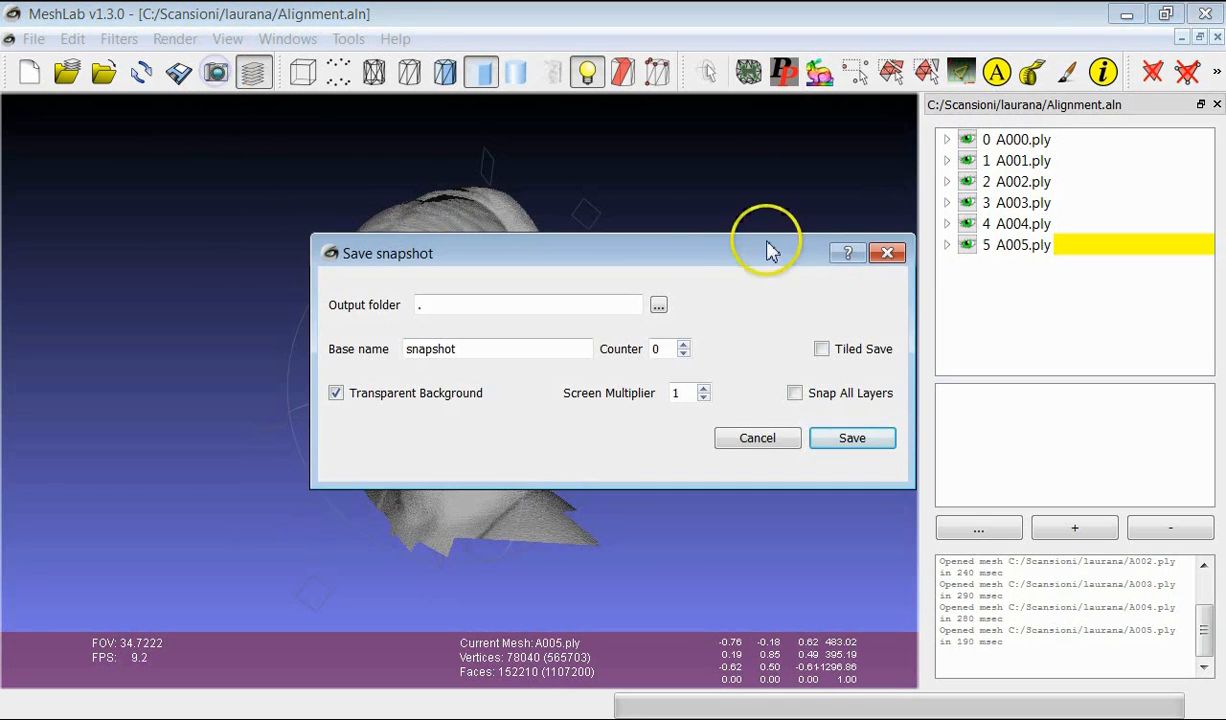
{"action": "left_click_drag", "start_coordinate": [770, 252], "coordinate": [930, 230]}
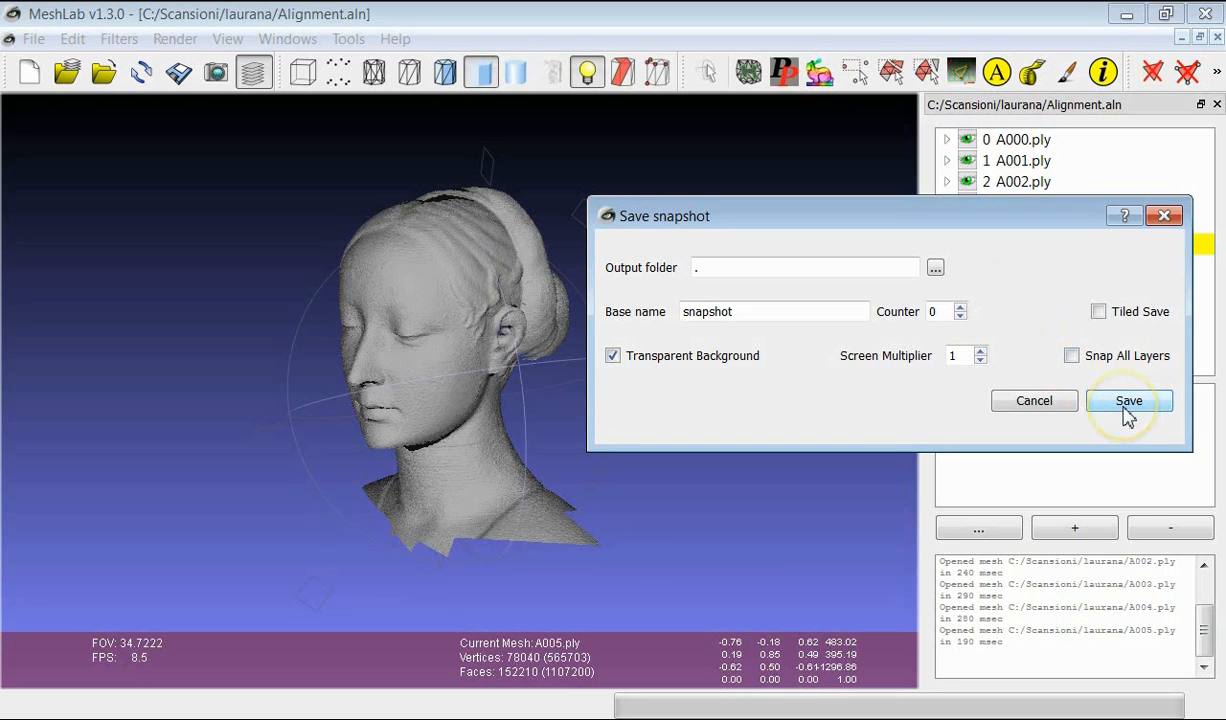
- Save snapshot00.png with a transparent background, view it in Photo Viewer, then close the viewer
{"action": "left_click", "coordinate": [1128, 400]}
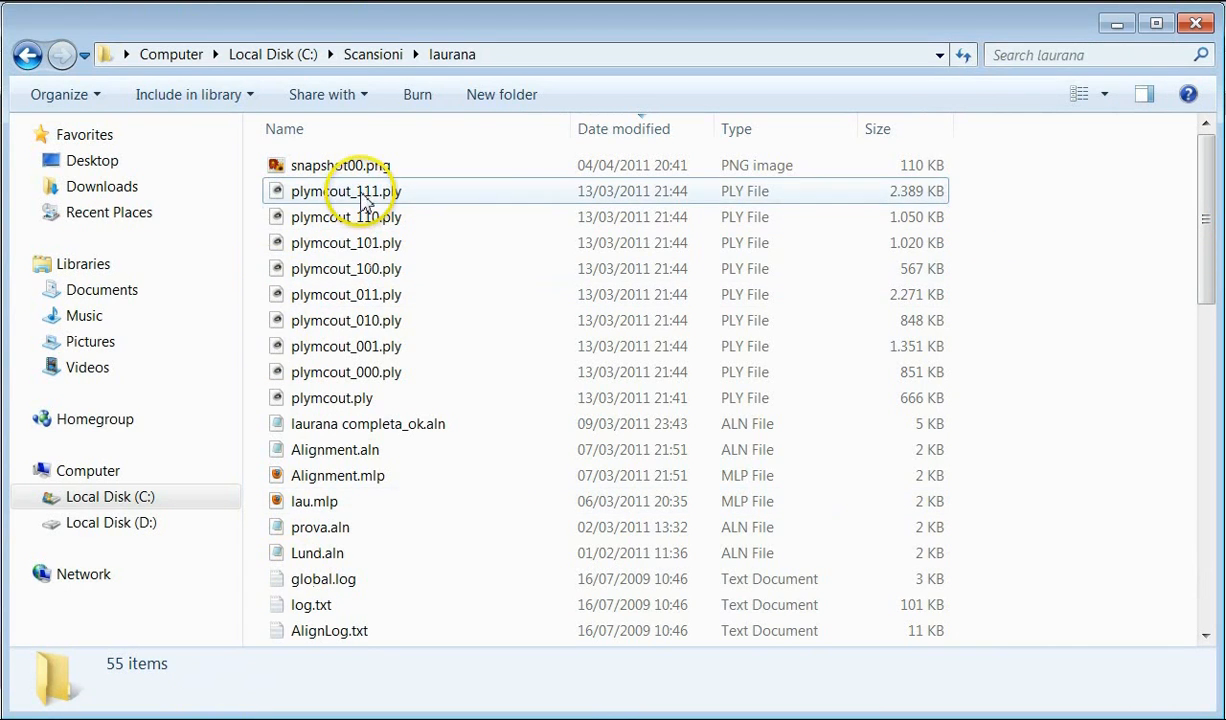
{"action": "double_click", "coordinate": [340, 164]}
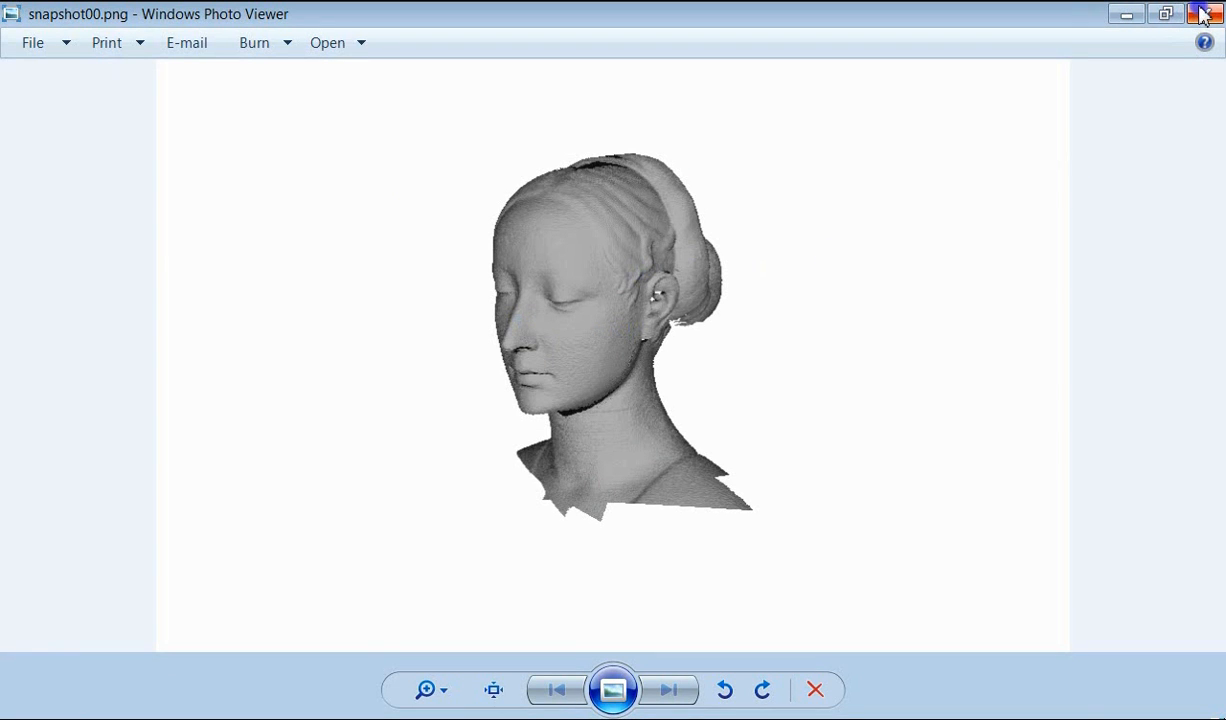
{"action": "left_click", "coordinate": [1206, 12]}
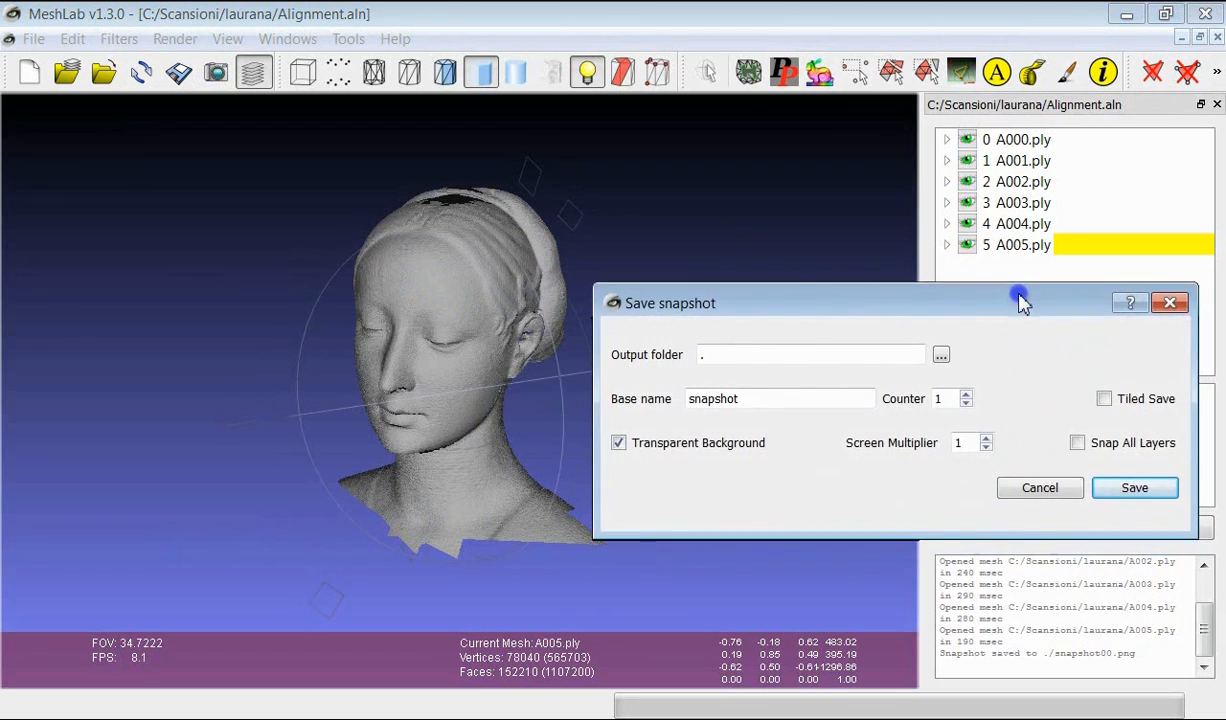
- Save snapshot01.png with Transparent Background turned off
{"action": "left_click_drag", "start_coordinate": [1020, 304], "coordinate": [1020, 276]}
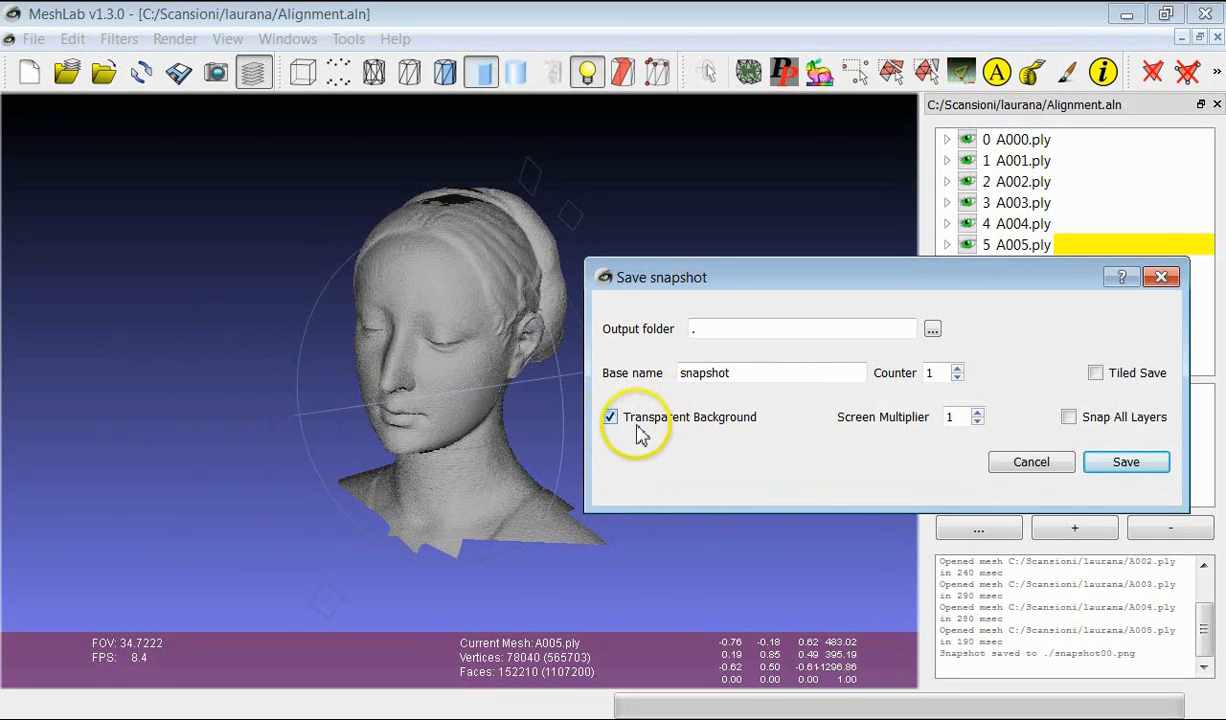
{"action": "left_click", "coordinate": [610, 418]}
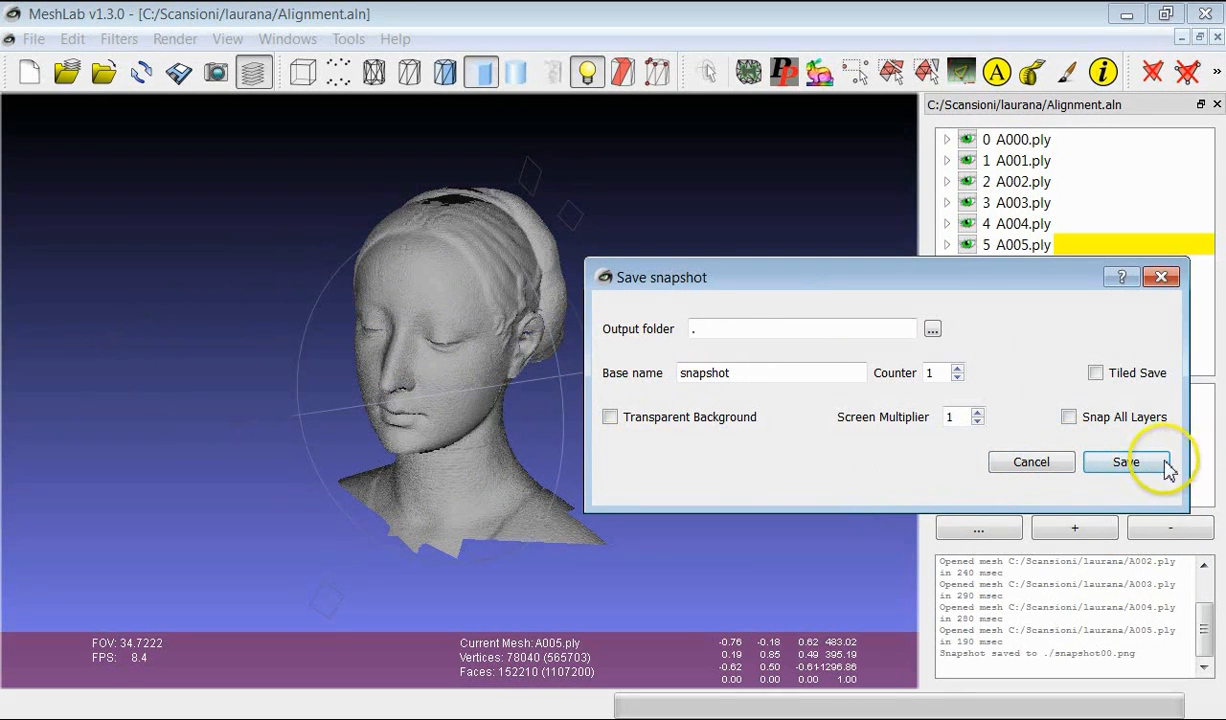
{"action": "left_click", "coordinate": [1126, 460]}
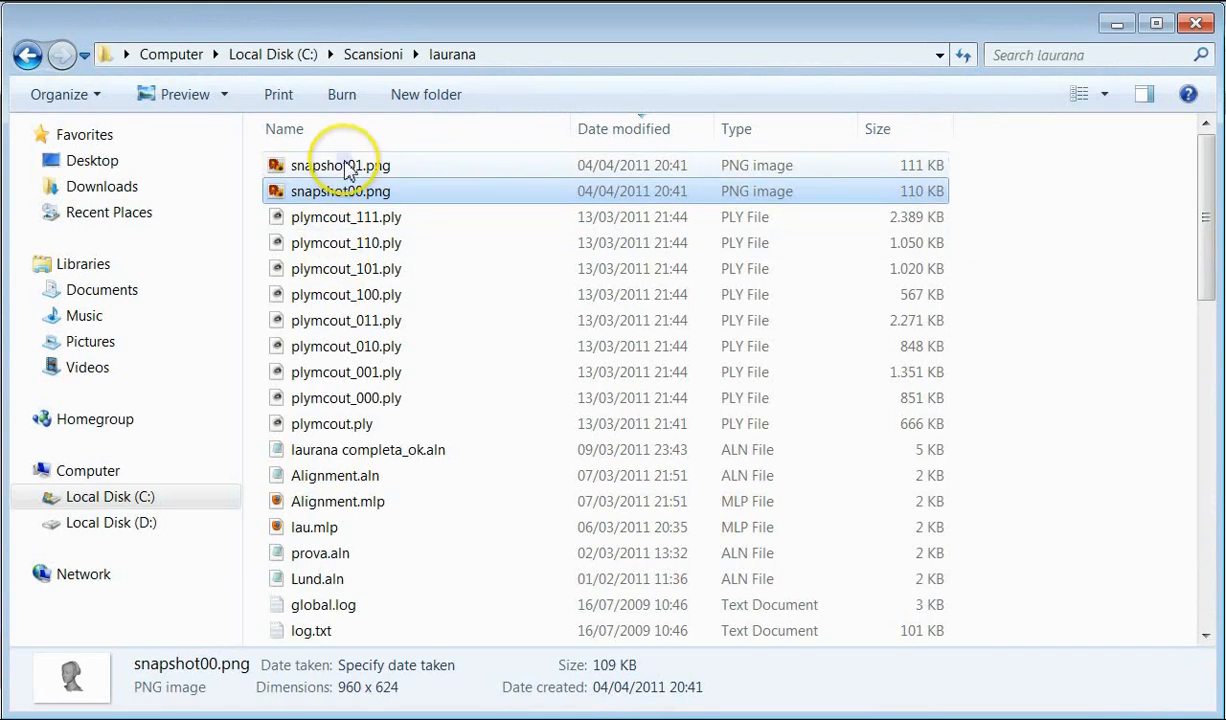
- View snapshot01.png from the laurana folder to check its solid background
{"action": "double_click", "coordinate": [340, 164]}
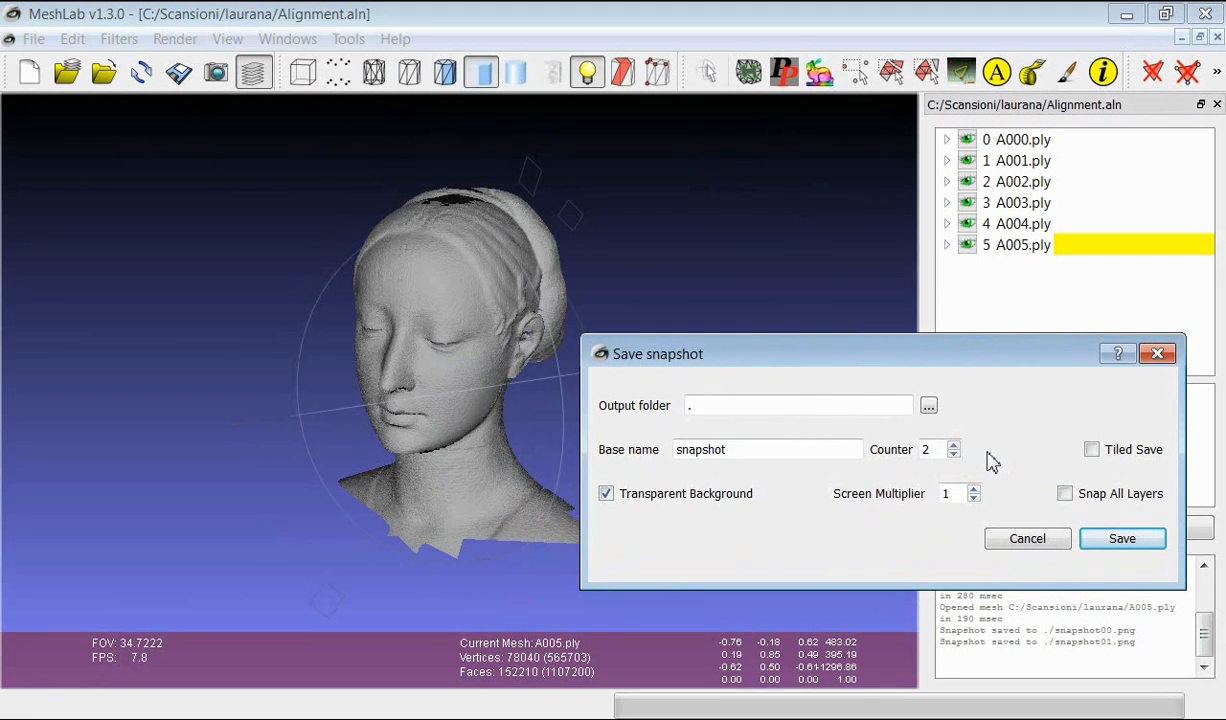
{"action": "mouse_move", "coordinate": [1018, 432]}
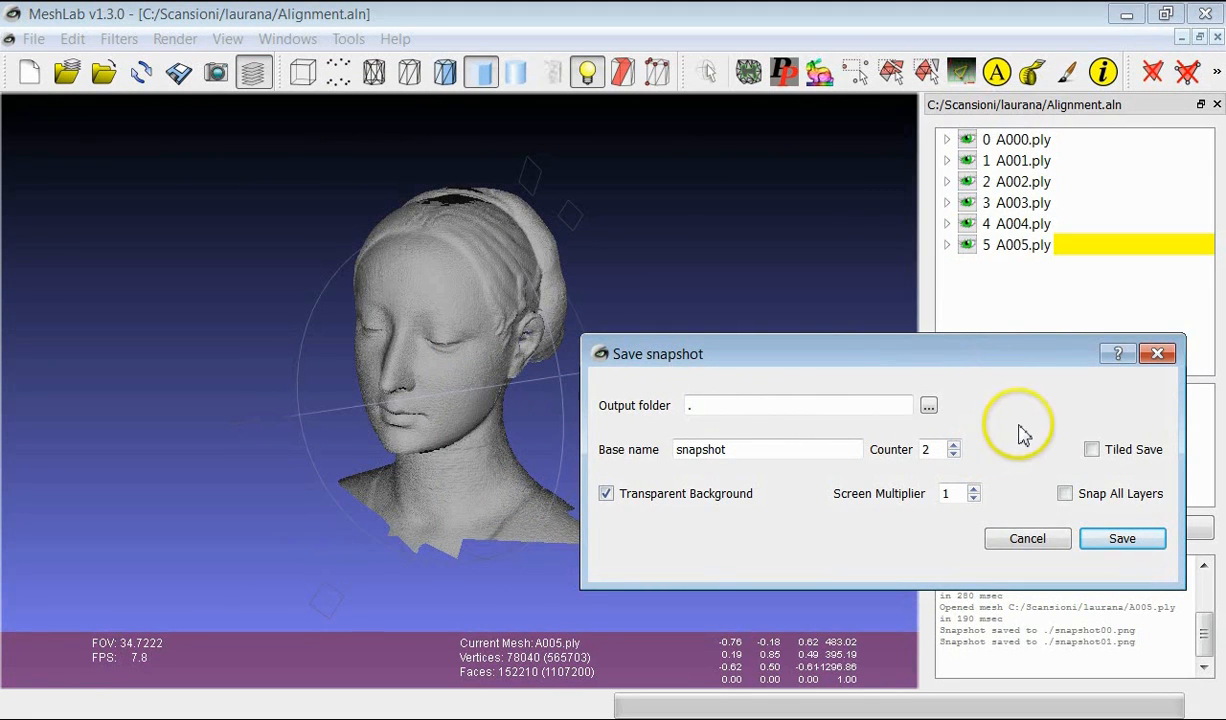
{"action": "mouse_move", "coordinate": [1020, 436]}
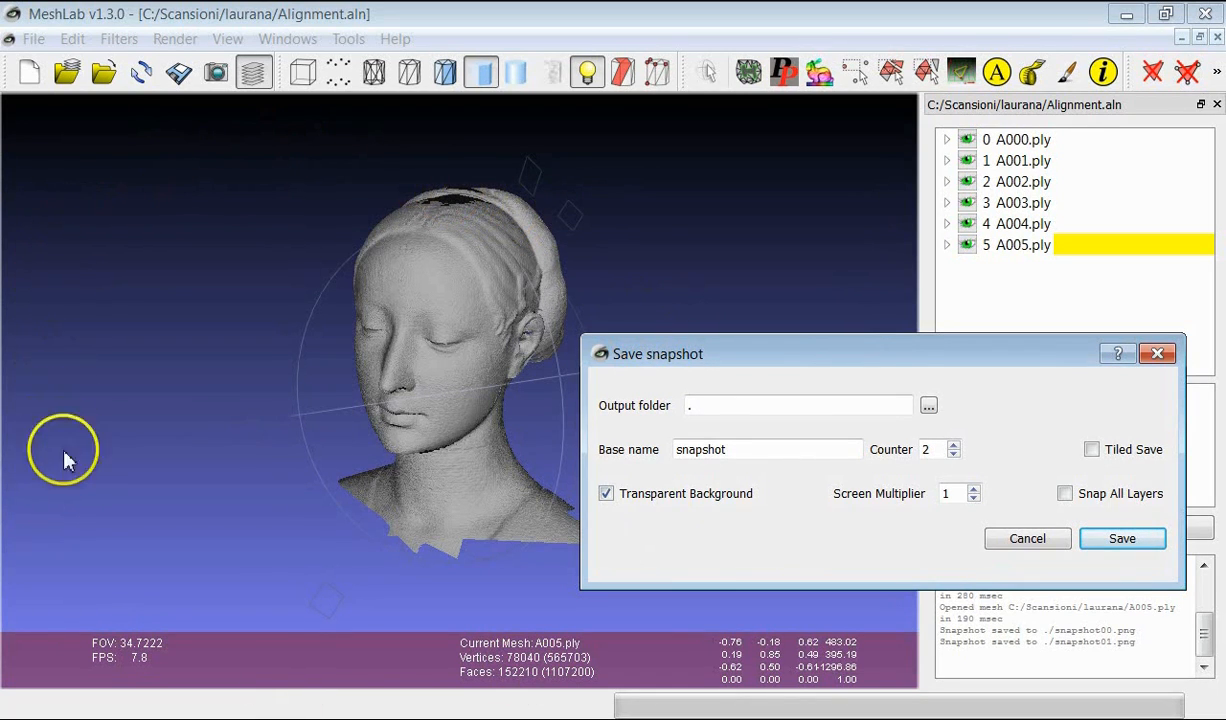
{"action": "mouse_move", "coordinate": [644, 270]}
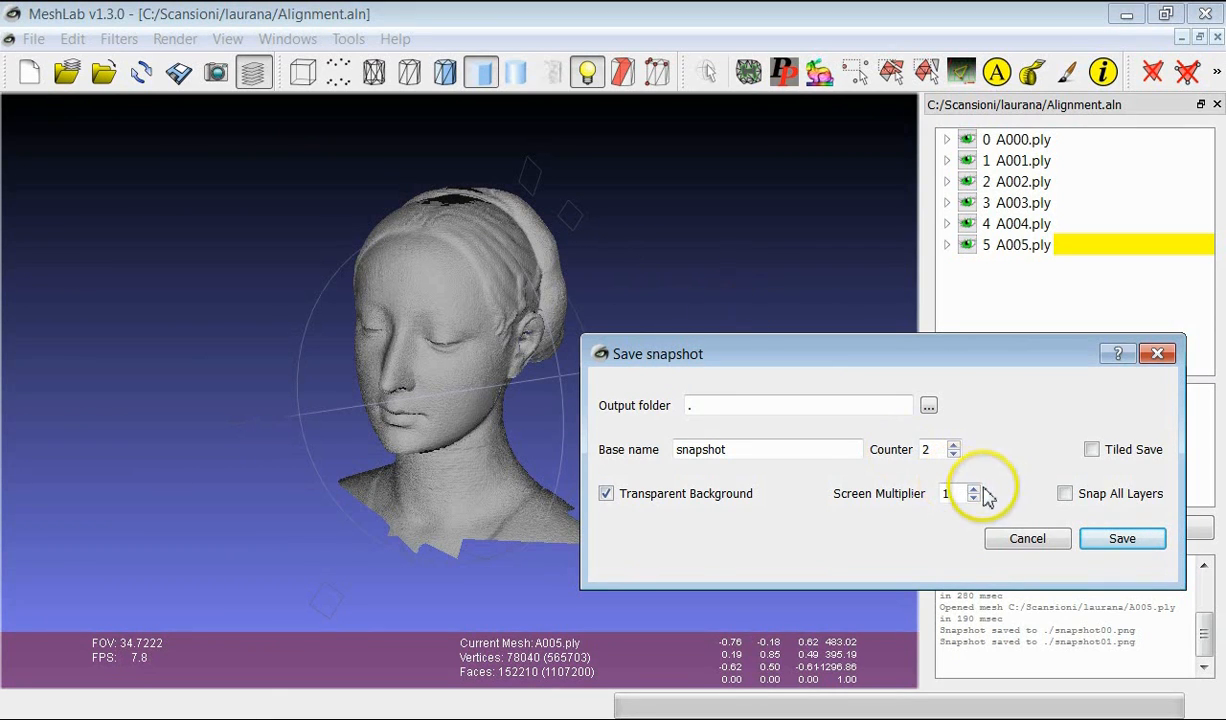
- Raise the Screen Multiplier so the next snapshot renders at higher resolution
{"action": "left_click", "coordinate": [972, 488]}
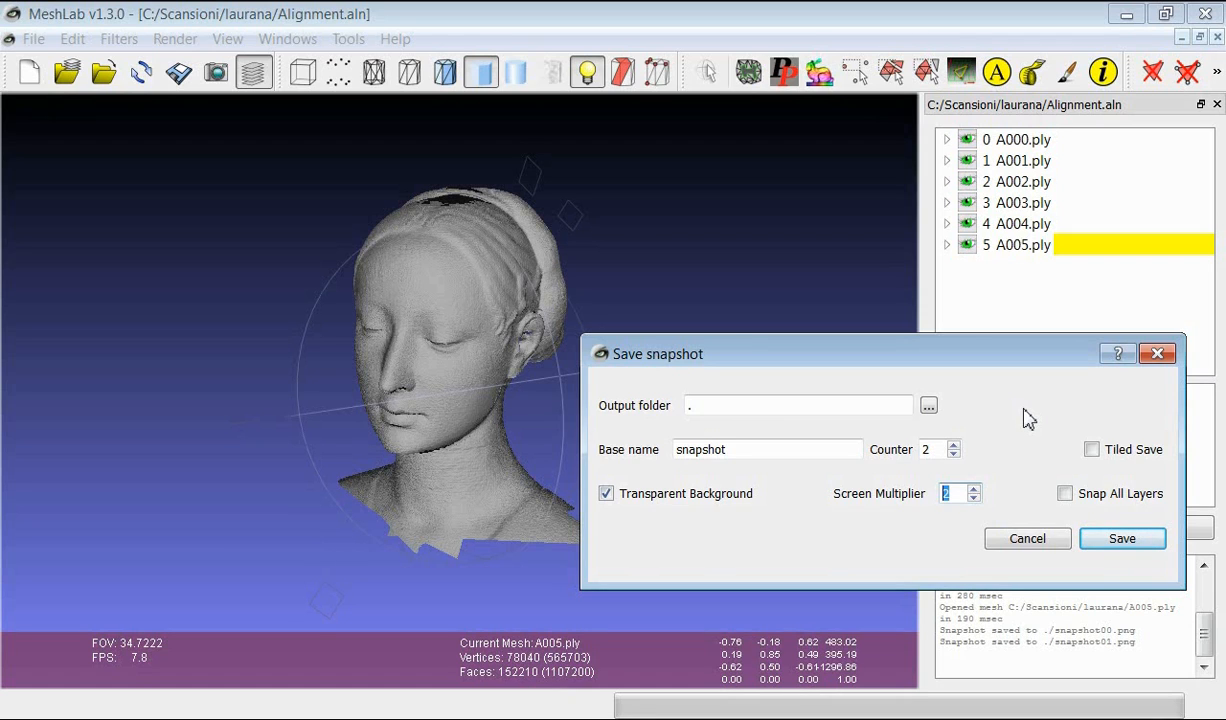
{"action": "mouse_move", "coordinate": [1028, 540]}
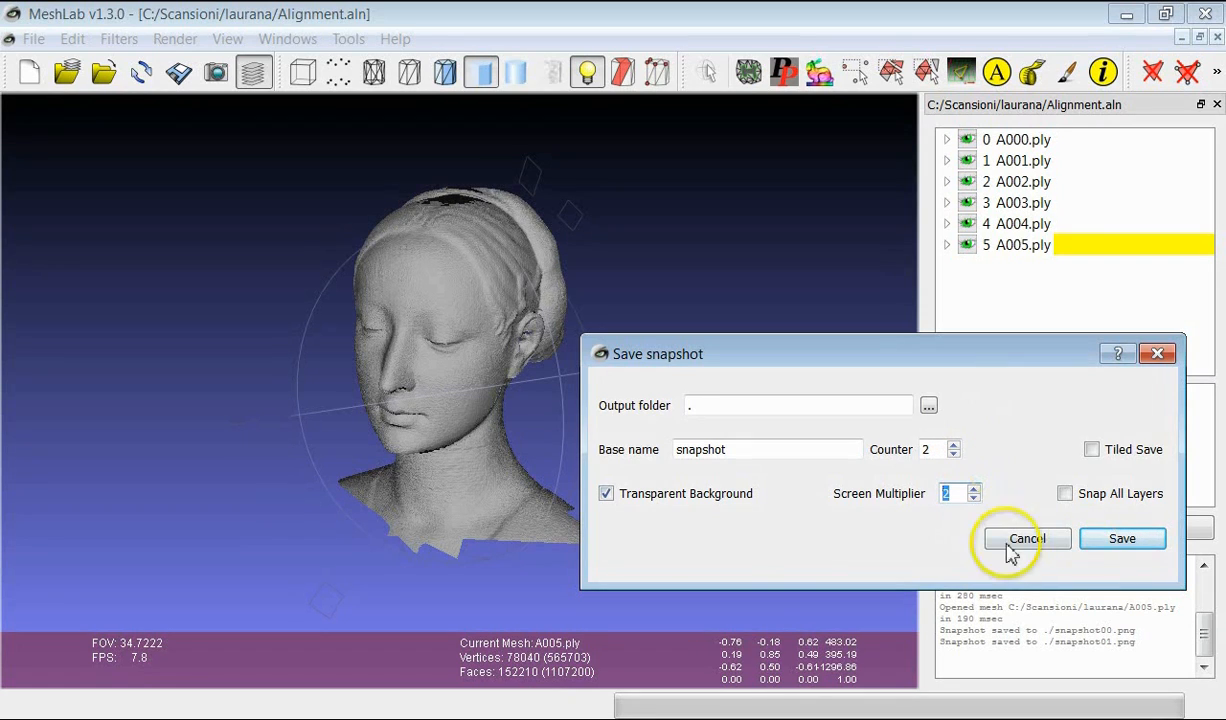
{"action": "mouse_move", "coordinate": [1140, 560]}
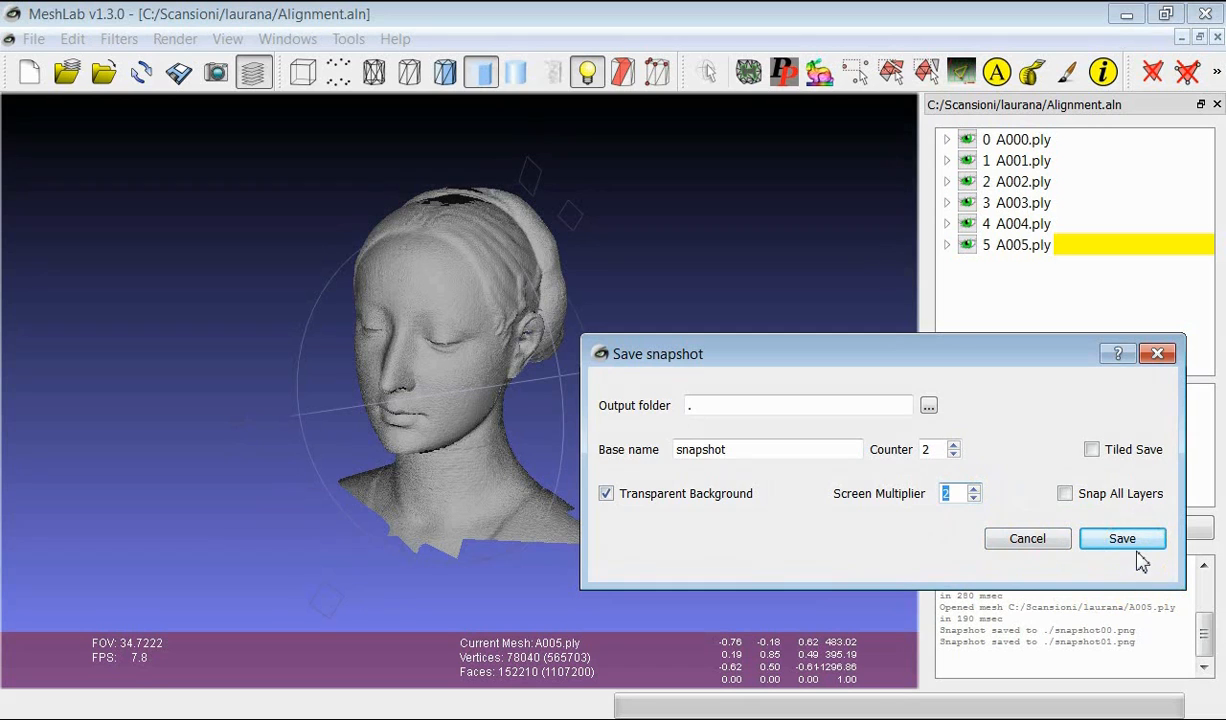
- Save the higher-resolution snapshot02.png (384 KB), view it in Photo Viewer, then close the viewer
{"action": "left_click", "coordinate": [1122, 538]}
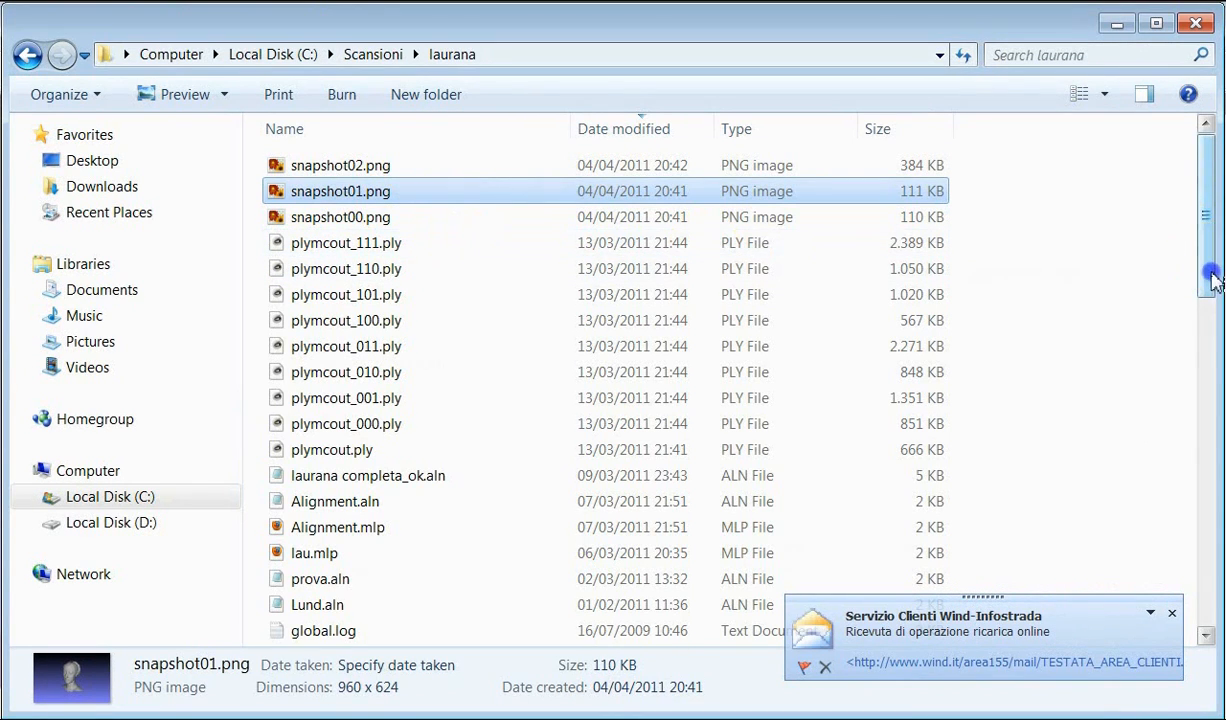
{"action": "double_click", "coordinate": [340, 164]}
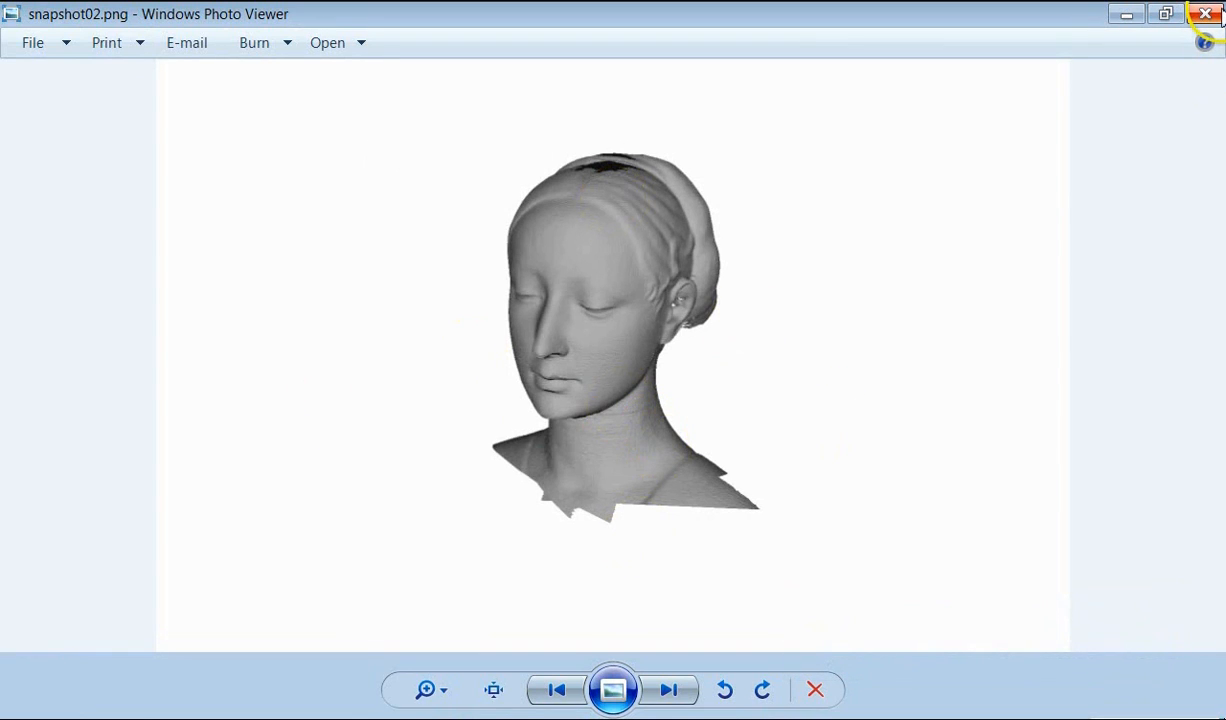
{"action": "mouse_move", "coordinate": [1204, 14]}
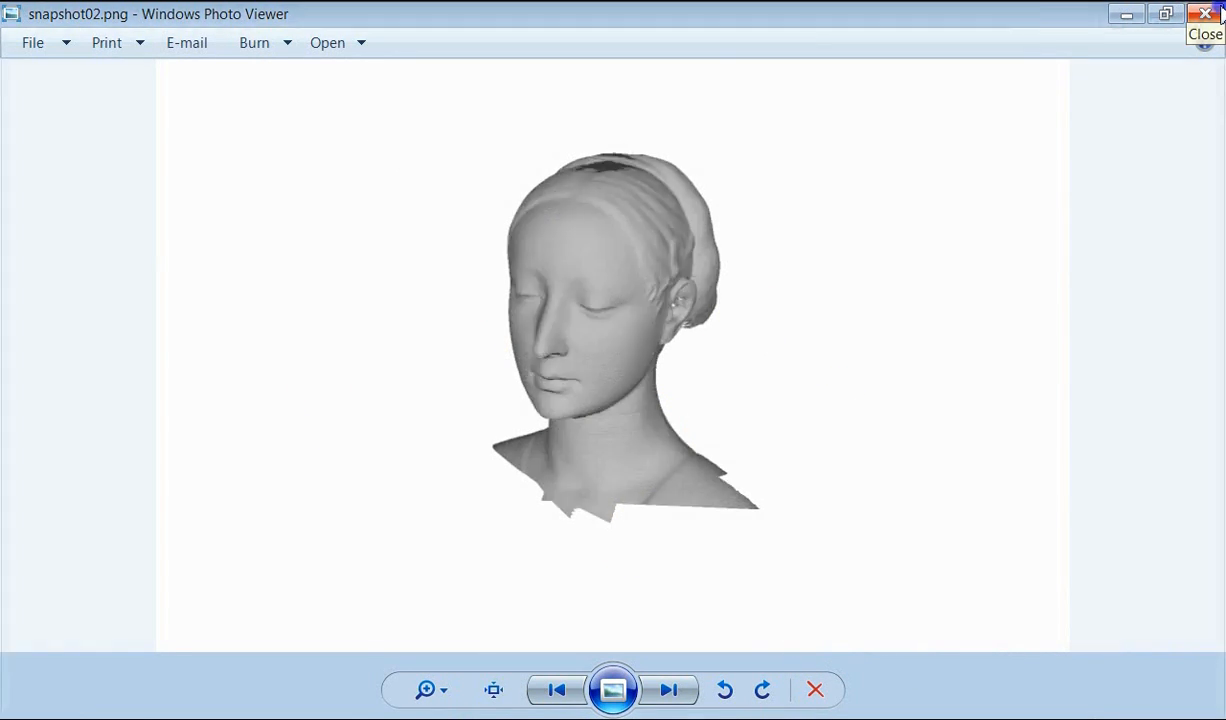
{"action": "left_click", "coordinate": [1204, 12]}
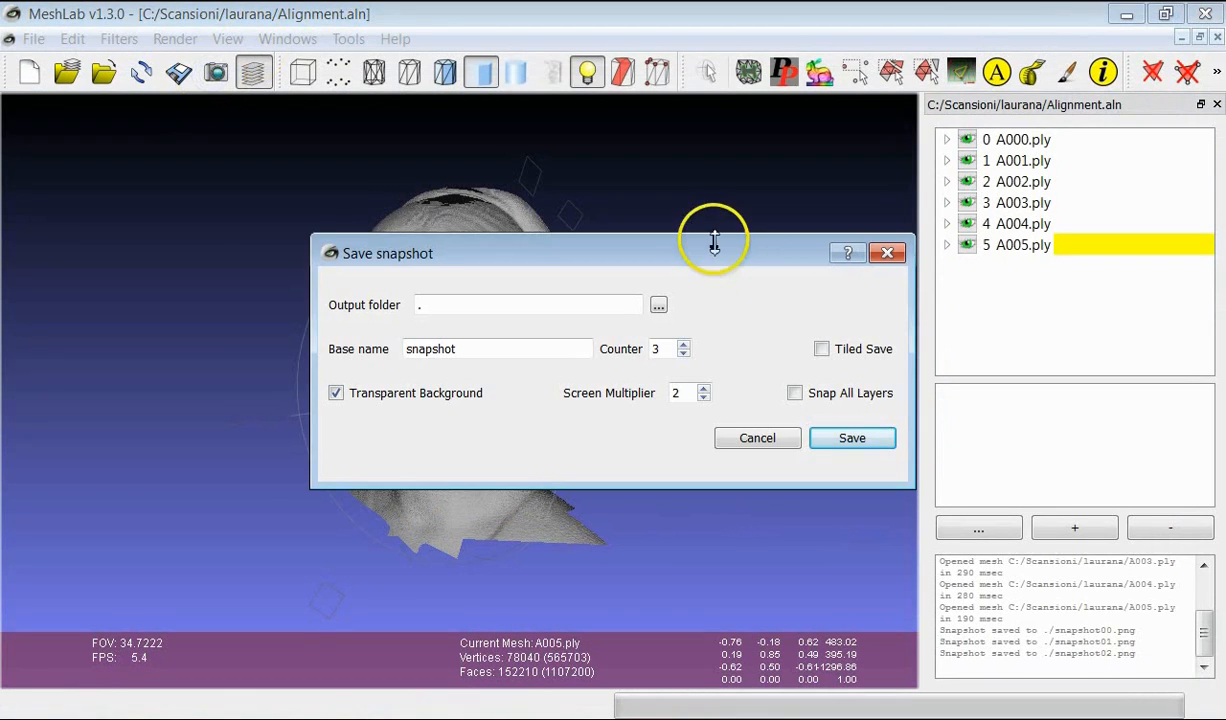
- Save a Tiled snapshot at Screen Multiplier 2, producing tiles snapshot_00-00 to snapshot_01-01
{"action": "left_click_drag", "start_coordinate": [714, 252], "coordinate": [948, 282]}
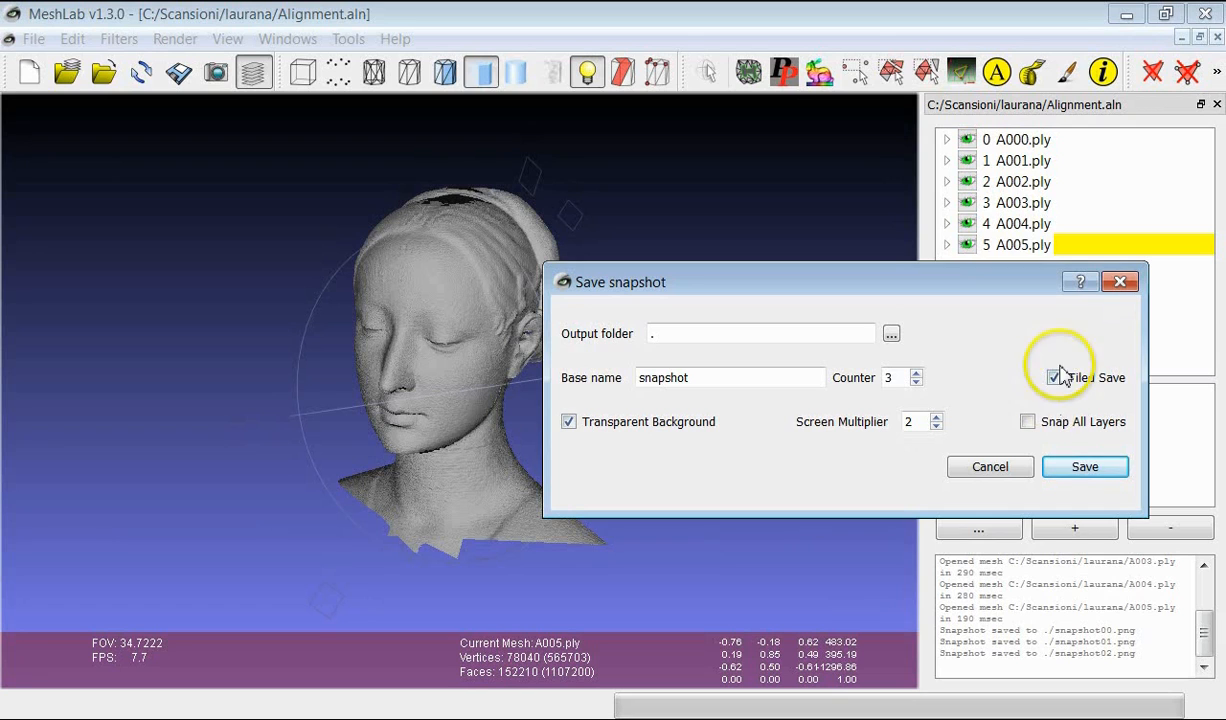
{"action": "left_click", "coordinate": [1056, 376]}
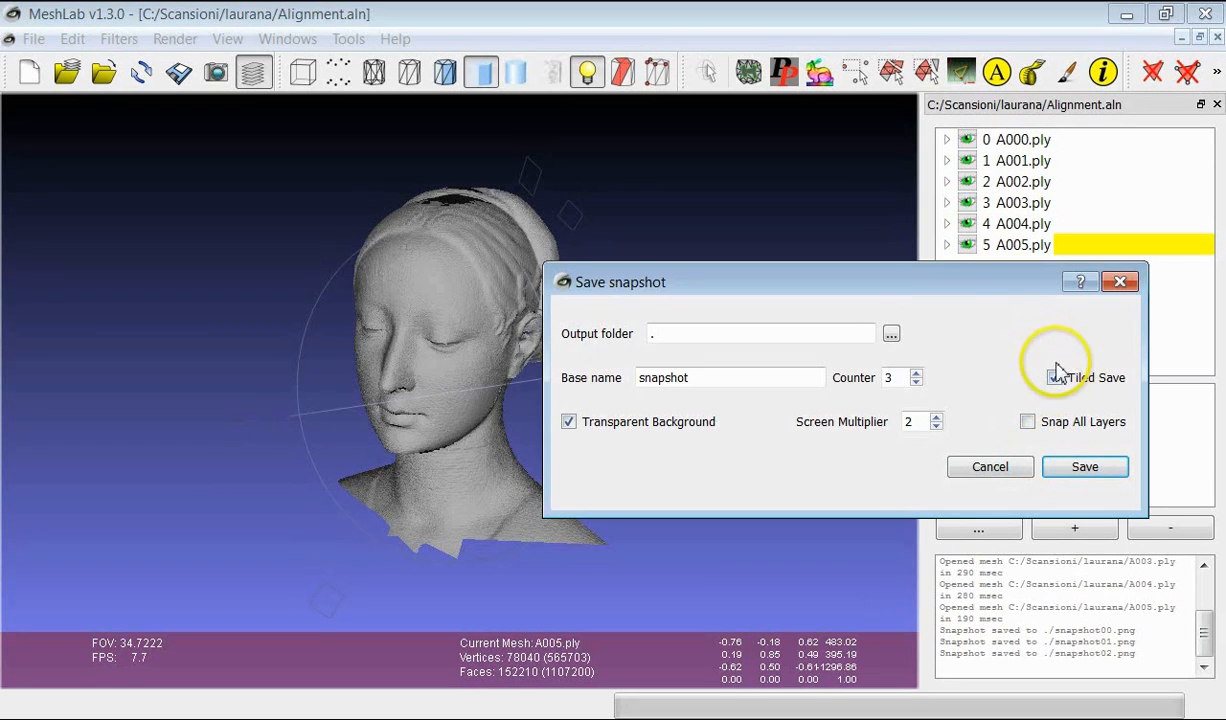
{"action": "left_click", "coordinate": [1052, 376]}
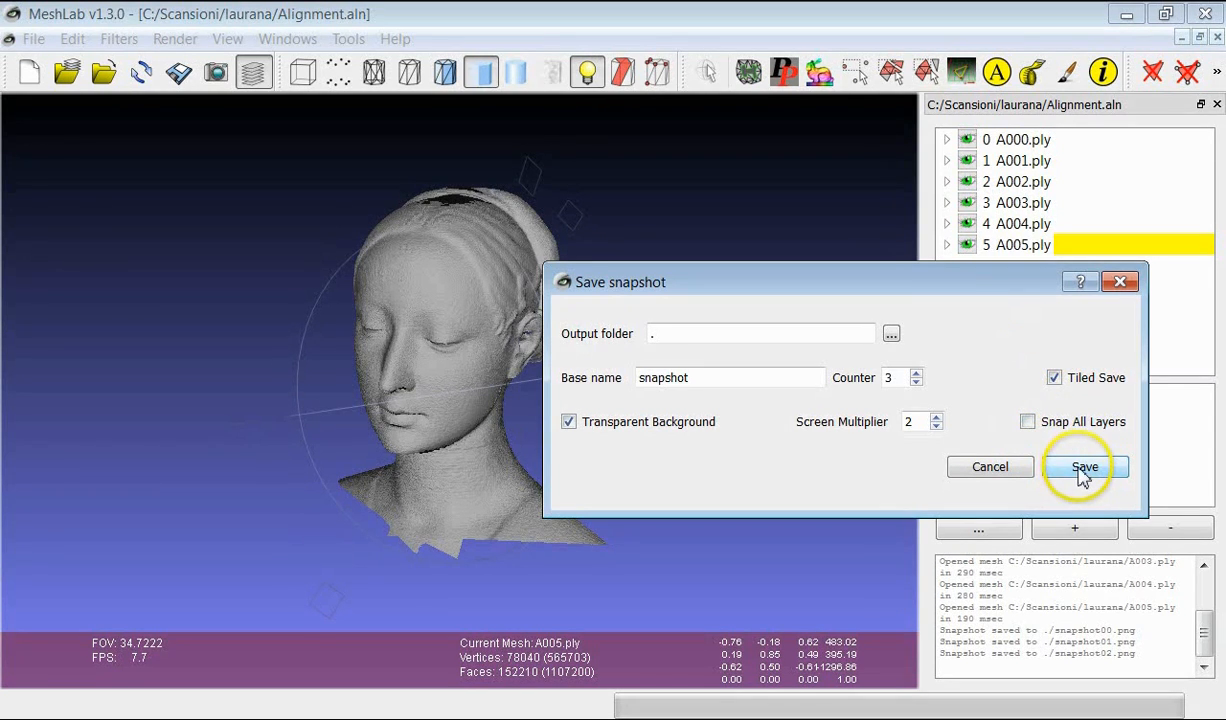
{"action": "left_click", "coordinate": [1084, 468]}
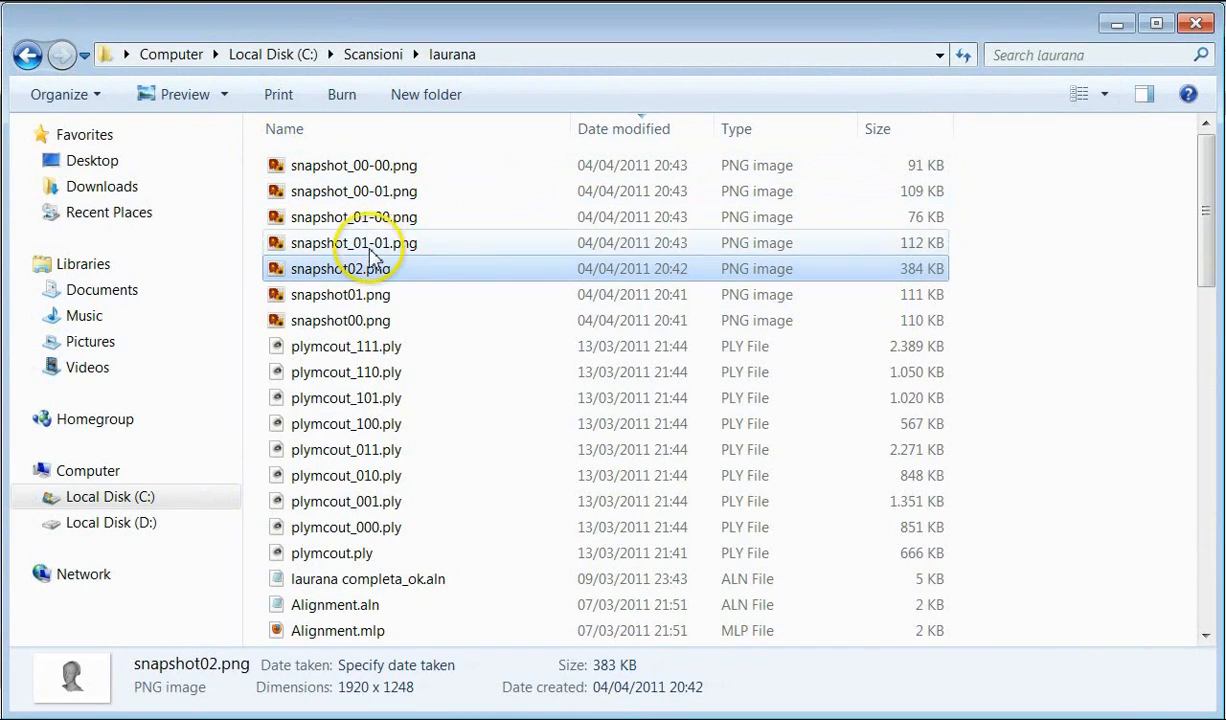
- View one of the four saved snapshot tiles in the laurana folder
{"action": "double_click", "coordinate": [340, 294]}
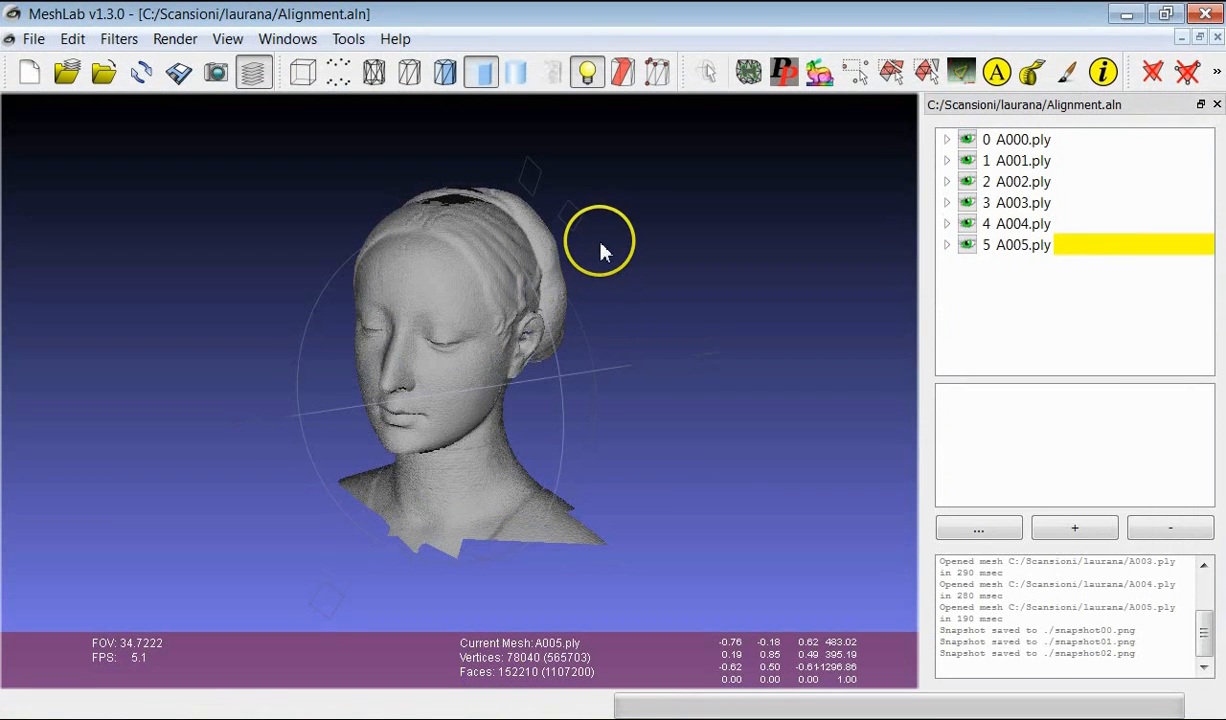
- Reopen the snapshot options and enable Snap All Layers with multiplier 1 and tiling off
{"action": "left_click", "coordinate": [218, 72]}
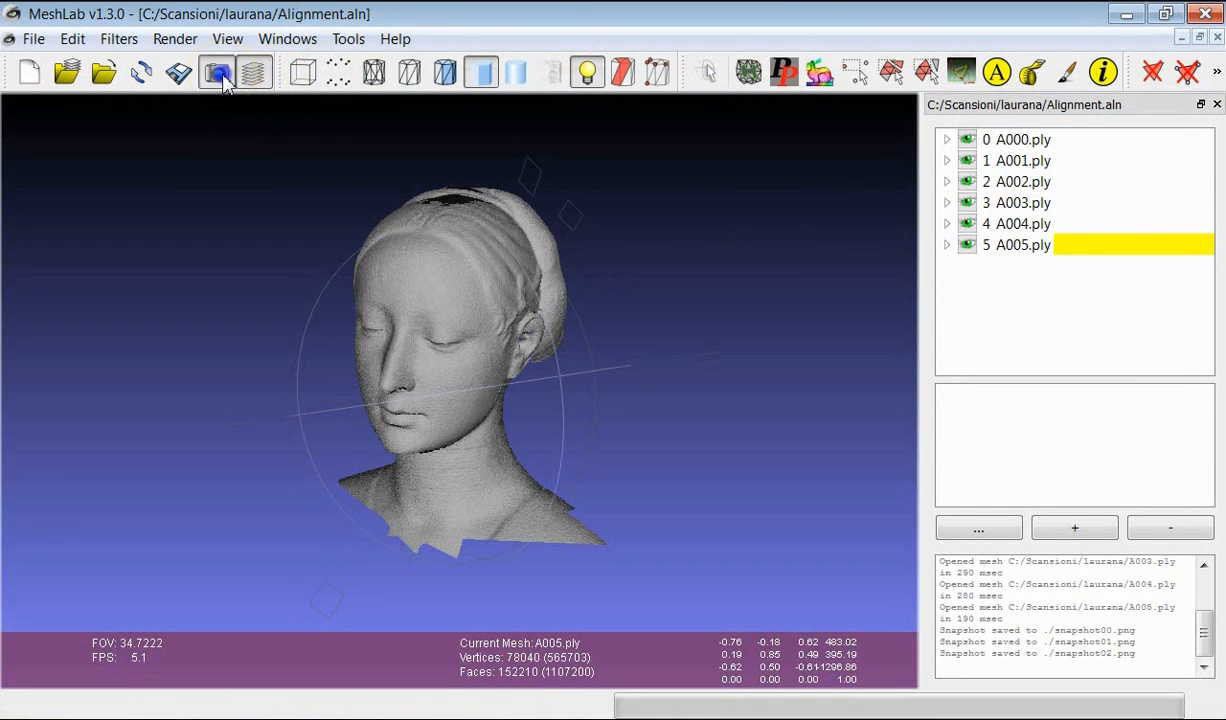
{"action": "left_click", "coordinate": [216, 72]}
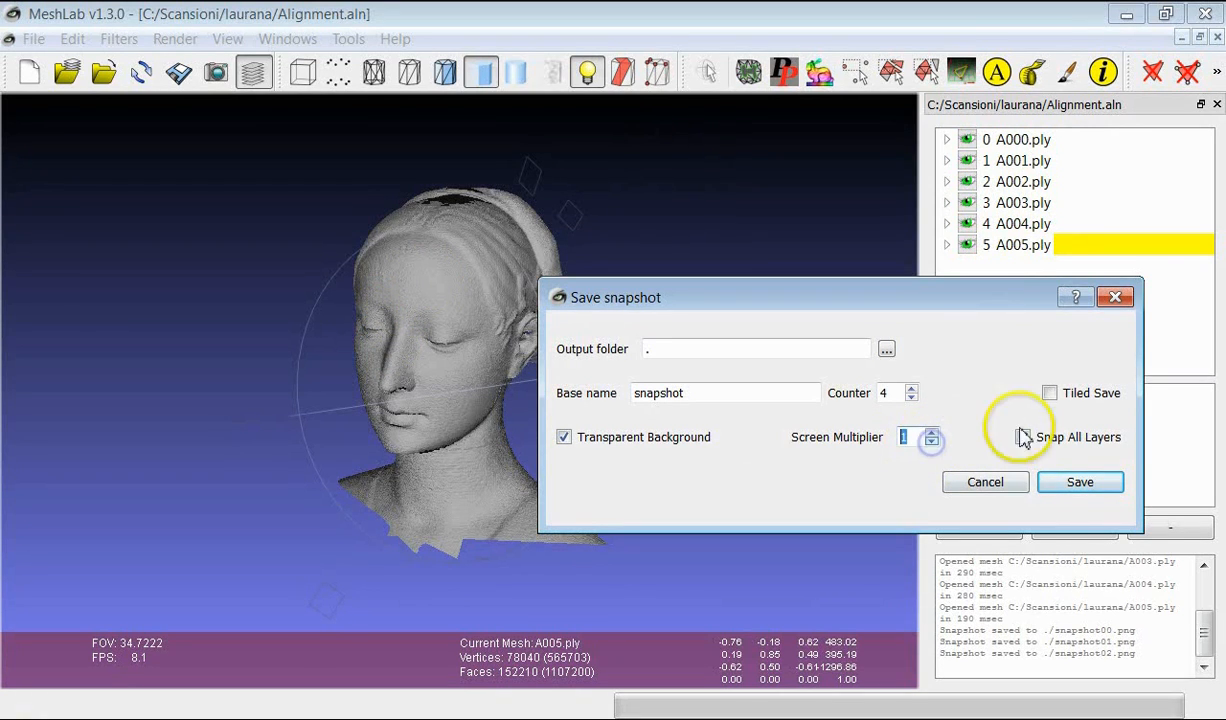
{"action": "left_click", "coordinate": [1022, 436]}
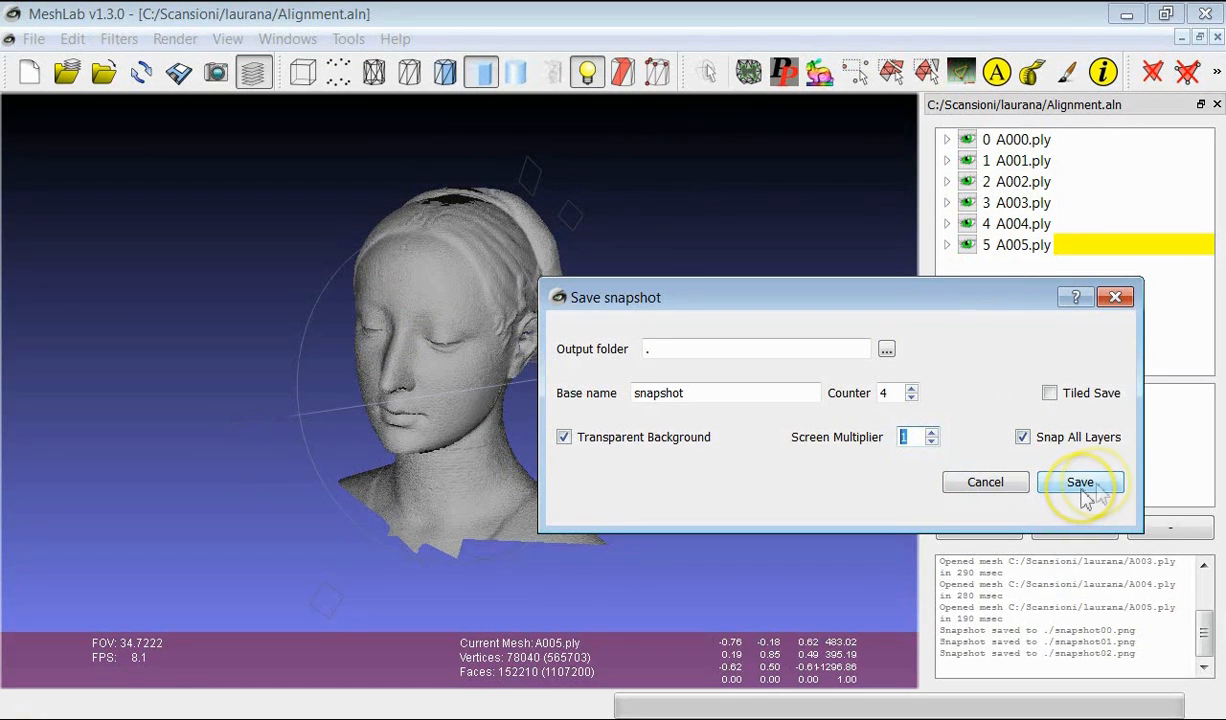
{"action": "mouse_move", "coordinate": [1020, 196]}
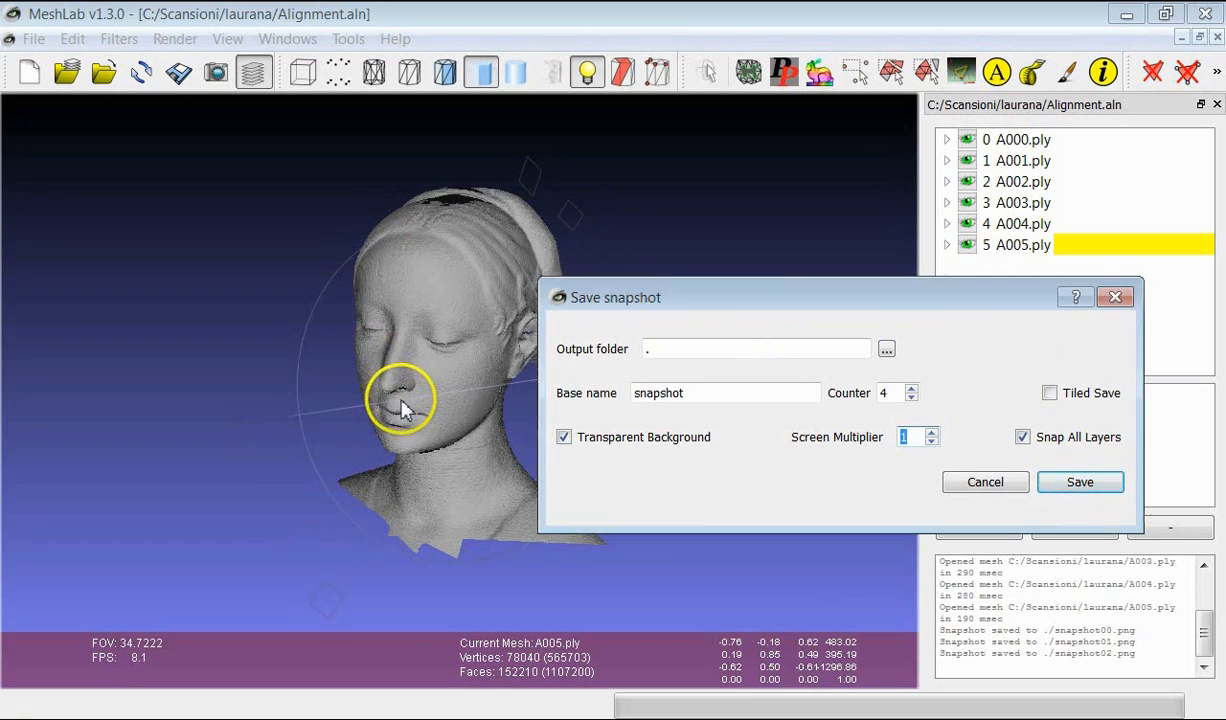
{"action": "mouse_move", "coordinate": [440, 304]}
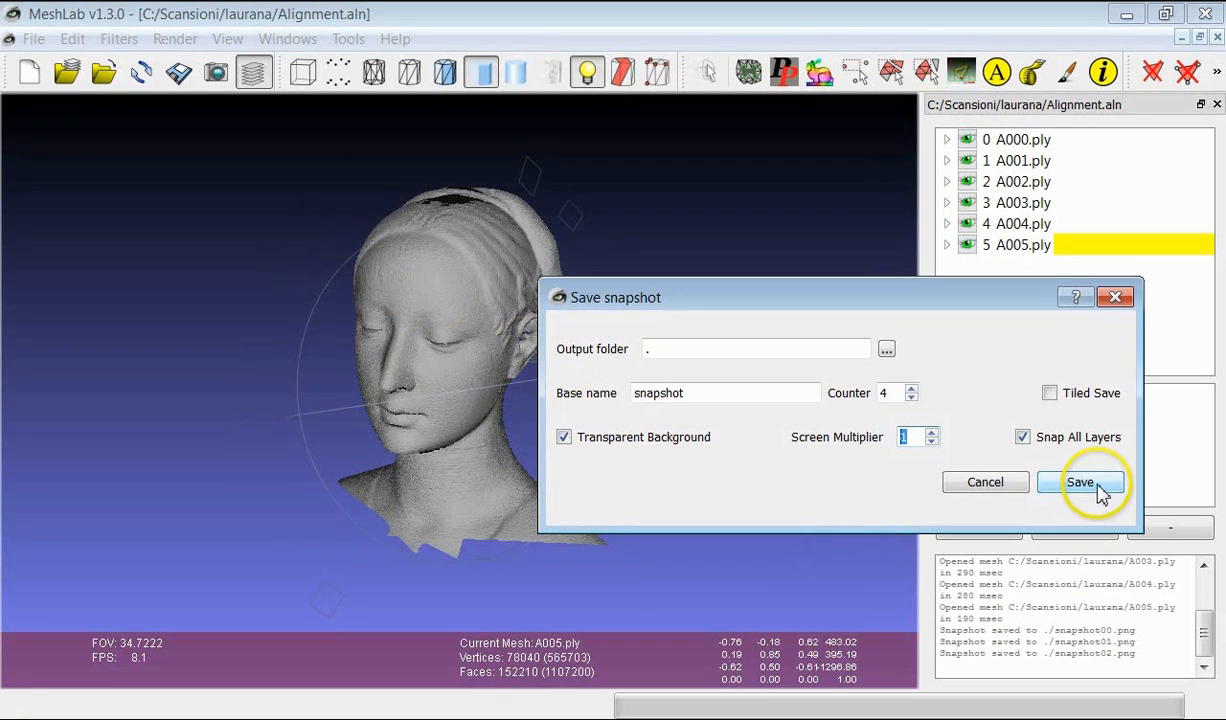
- Save per-layer snapshots snapshot04_L00 through snapshot04_L05, then rotate the head to face forward
{"action": "left_click", "coordinate": [1080, 482]}
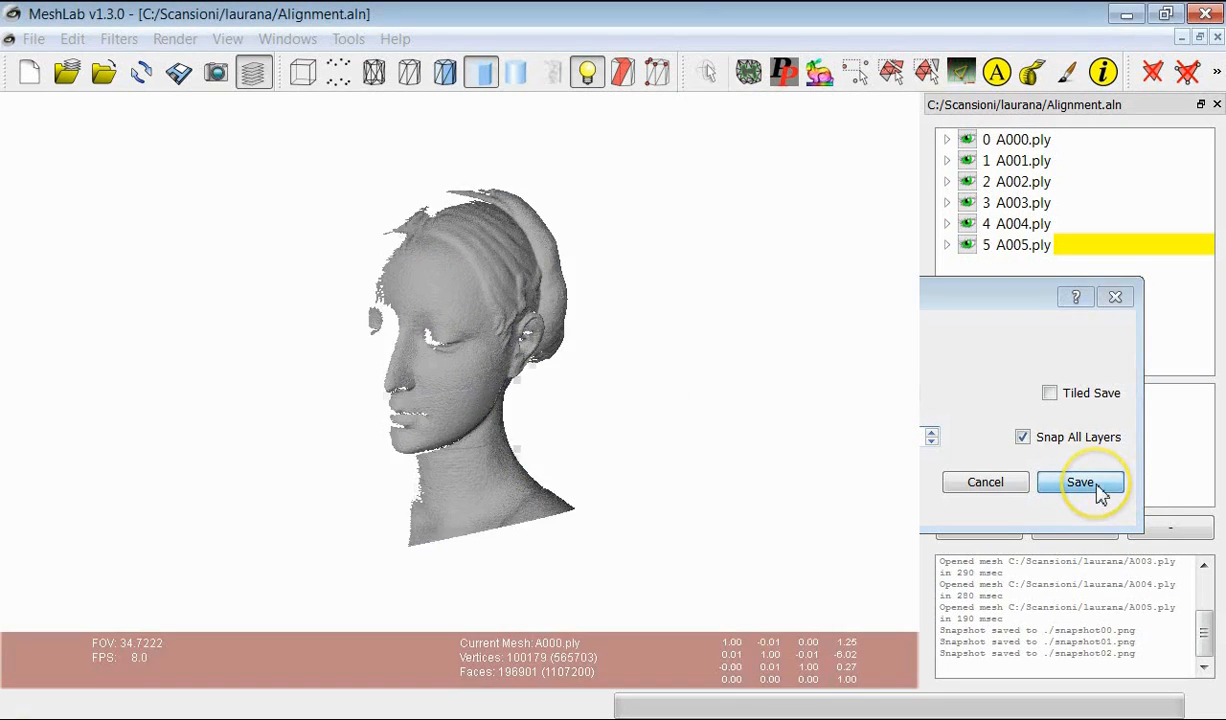
{"action": "left_click", "coordinate": [1080, 482]}
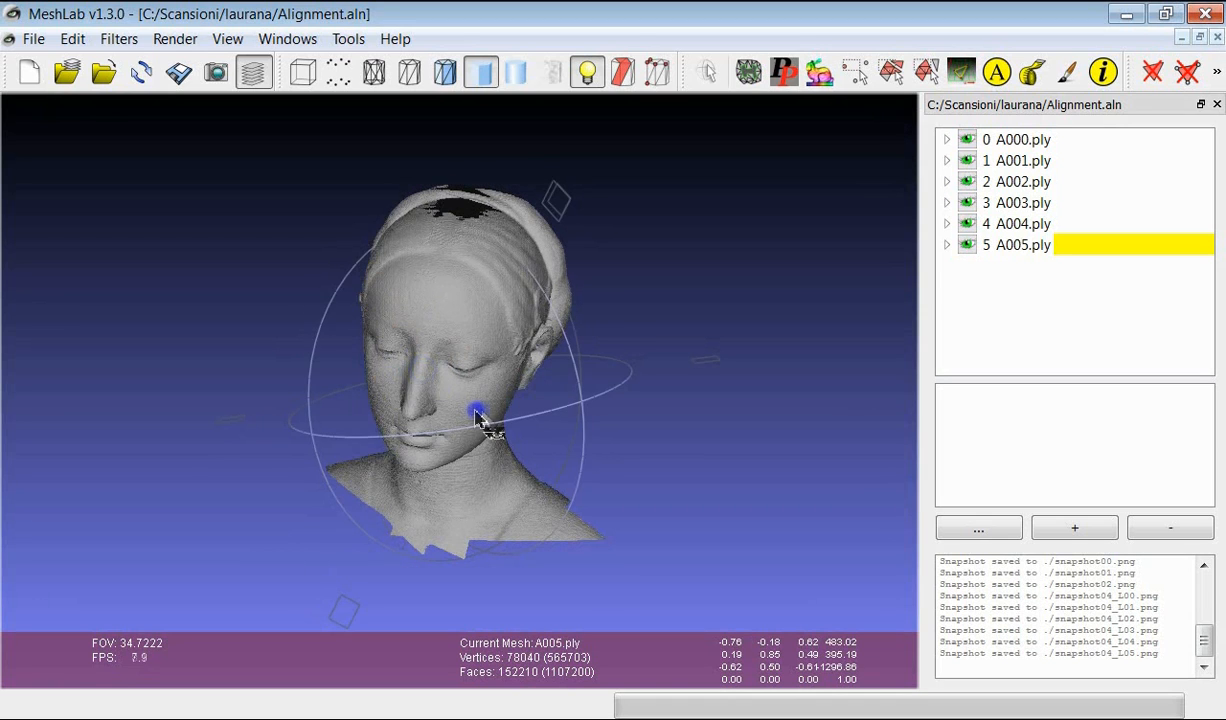
{"action": "left_click_drag", "start_coordinate": [480, 420], "coordinate": [490, 410]}
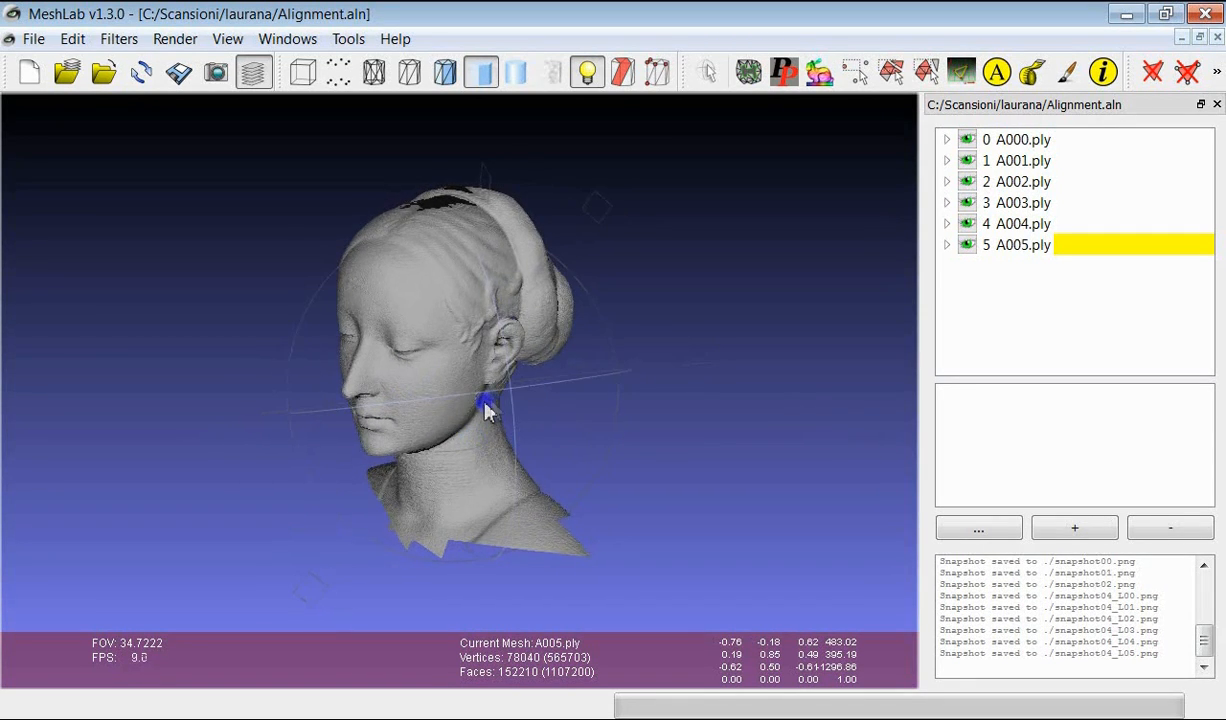
{"action": "left_click_drag", "start_coordinate": [484, 410], "coordinate": [516, 434]}
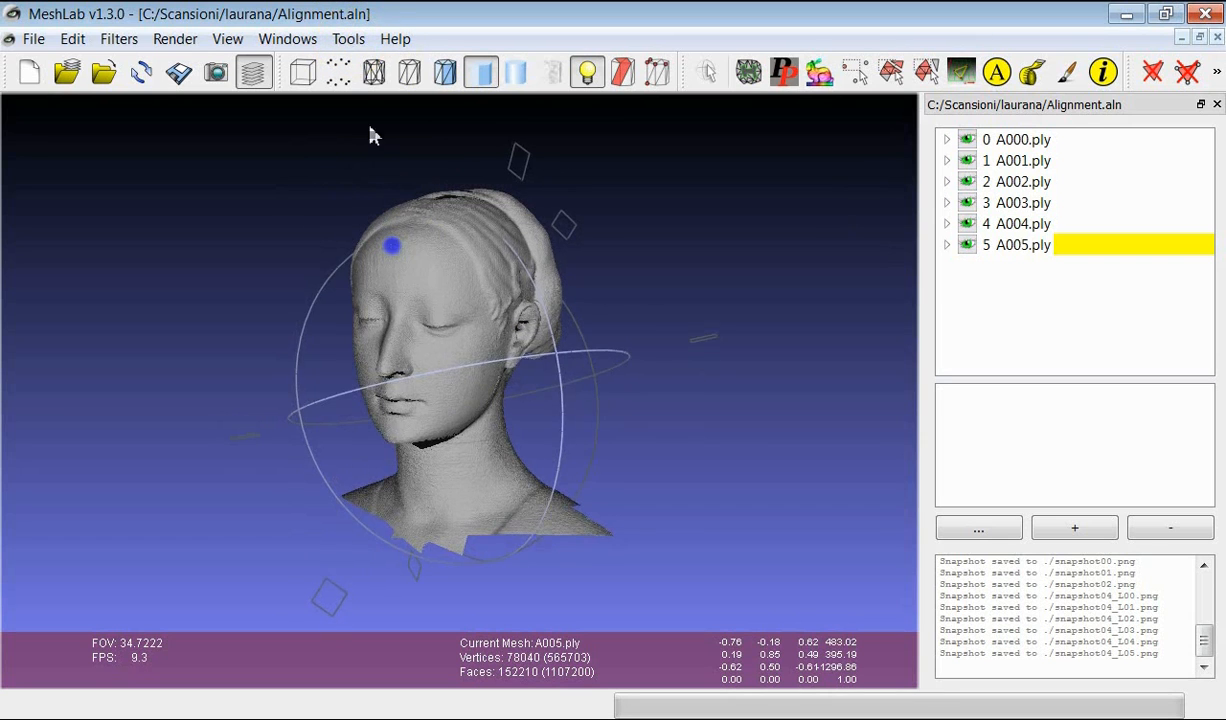
- Set backgroundBotColor to green in the global parameters, then orbit the head slightly
{"action": "left_click", "coordinate": [348, 38]}
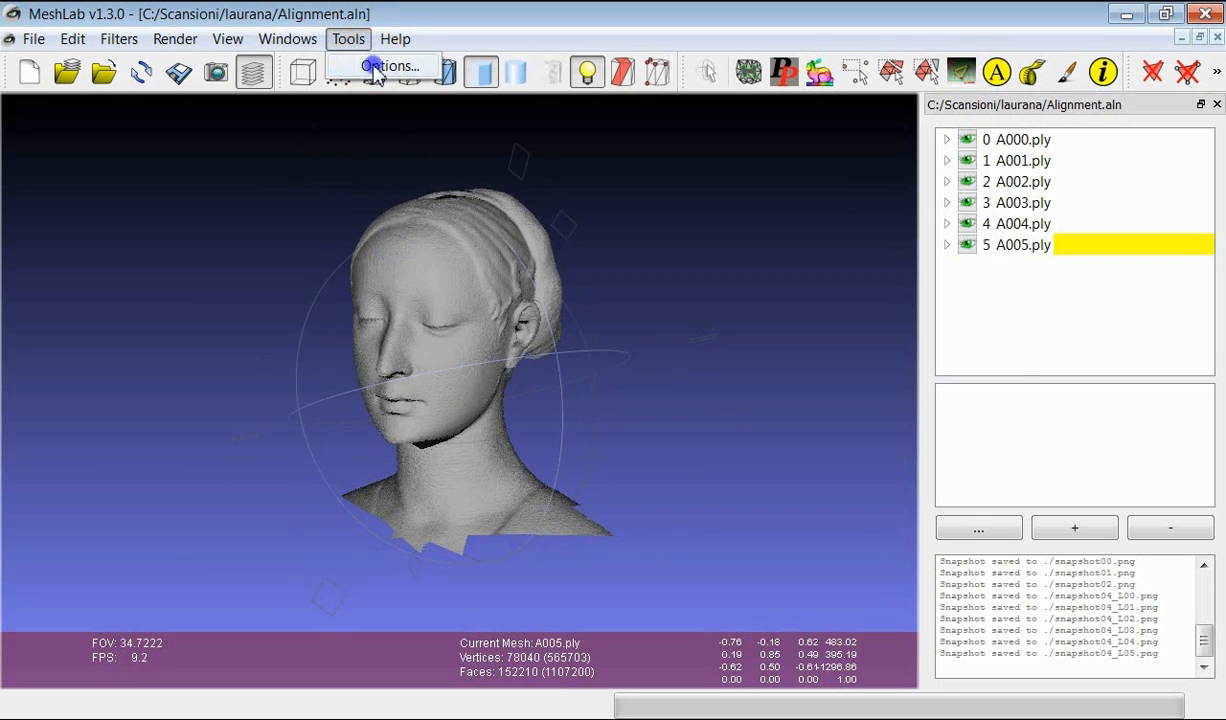
{"action": "left_click", "coordinate": [390, 64]}
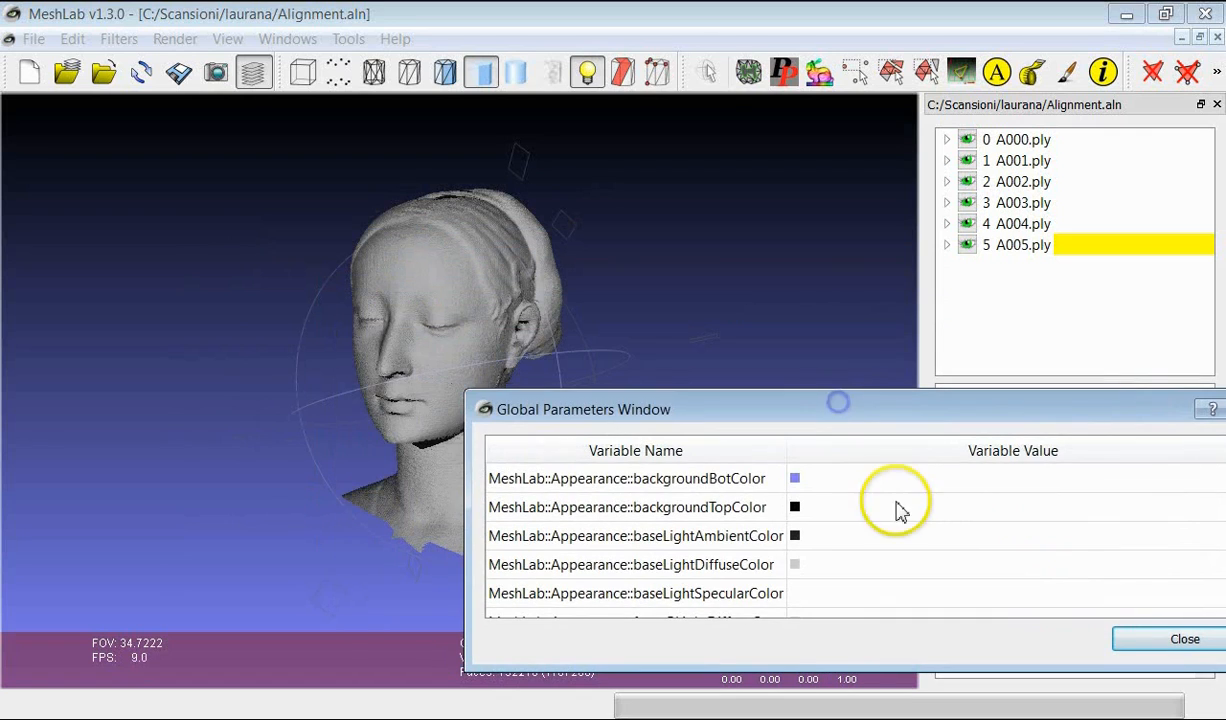
{"action": "left_click", "coordinate": [794, 478]}
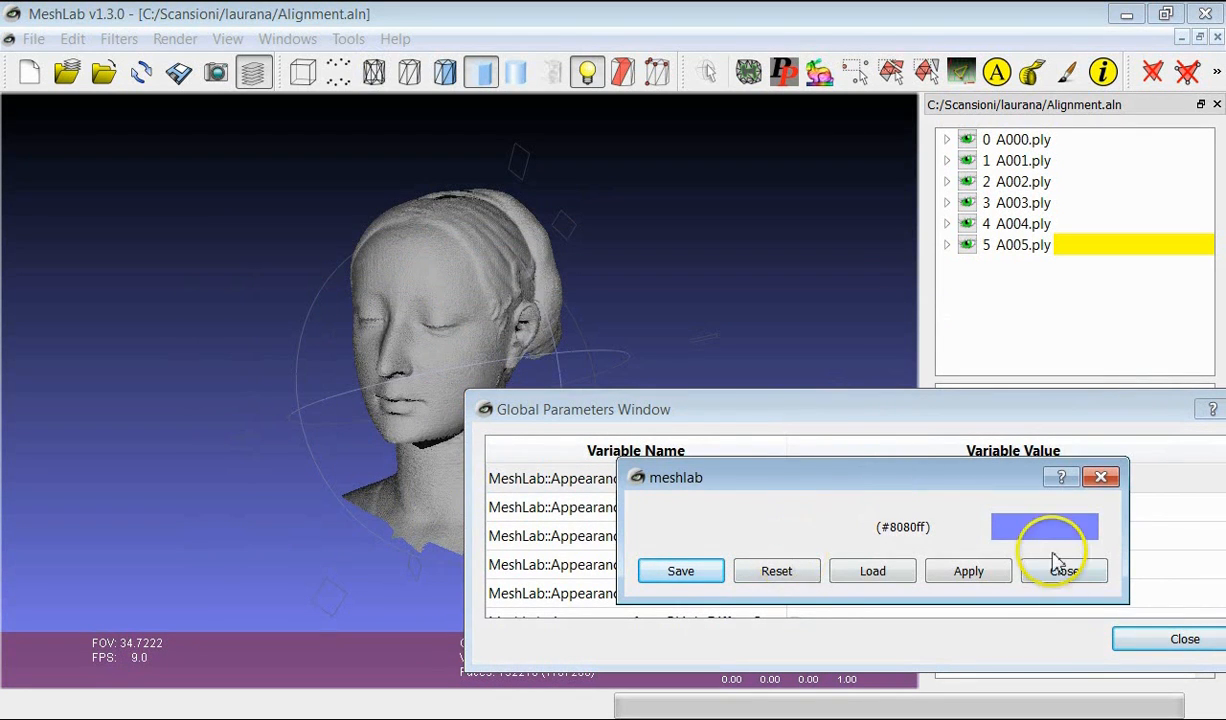
{"action": "left_click", "coordinate": [1044, 528]}
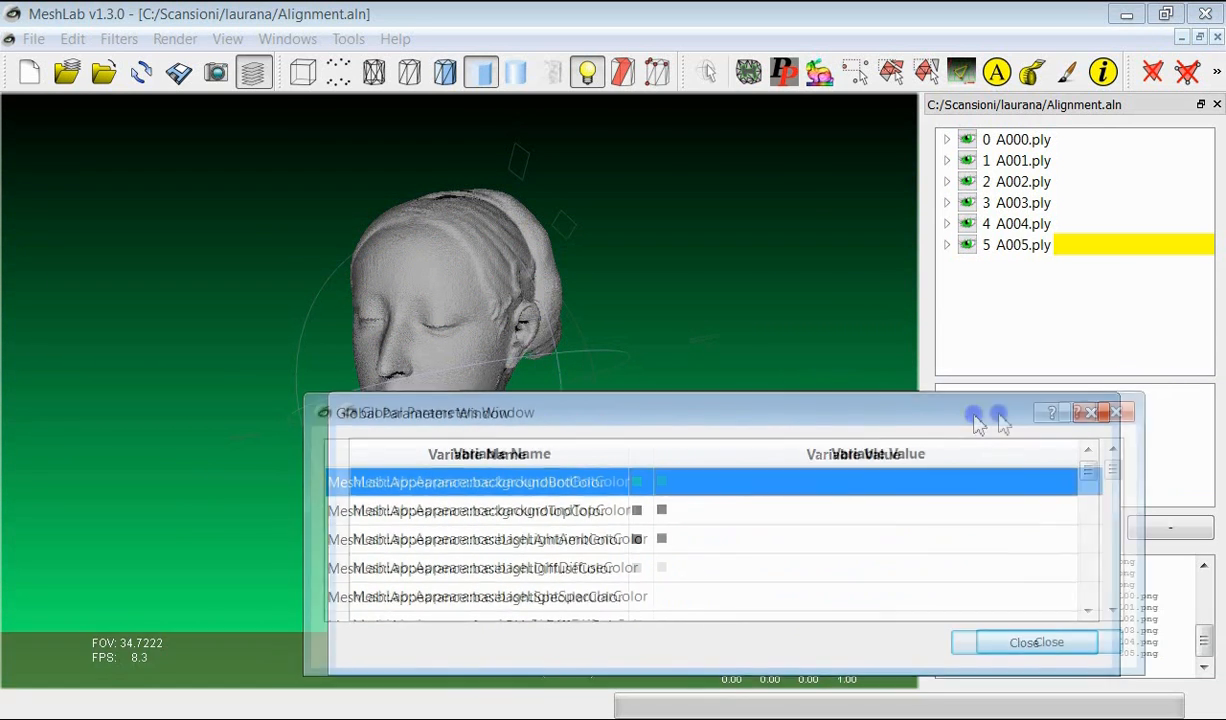
{"action": "left_click", "coordinate": [1036, 642]}
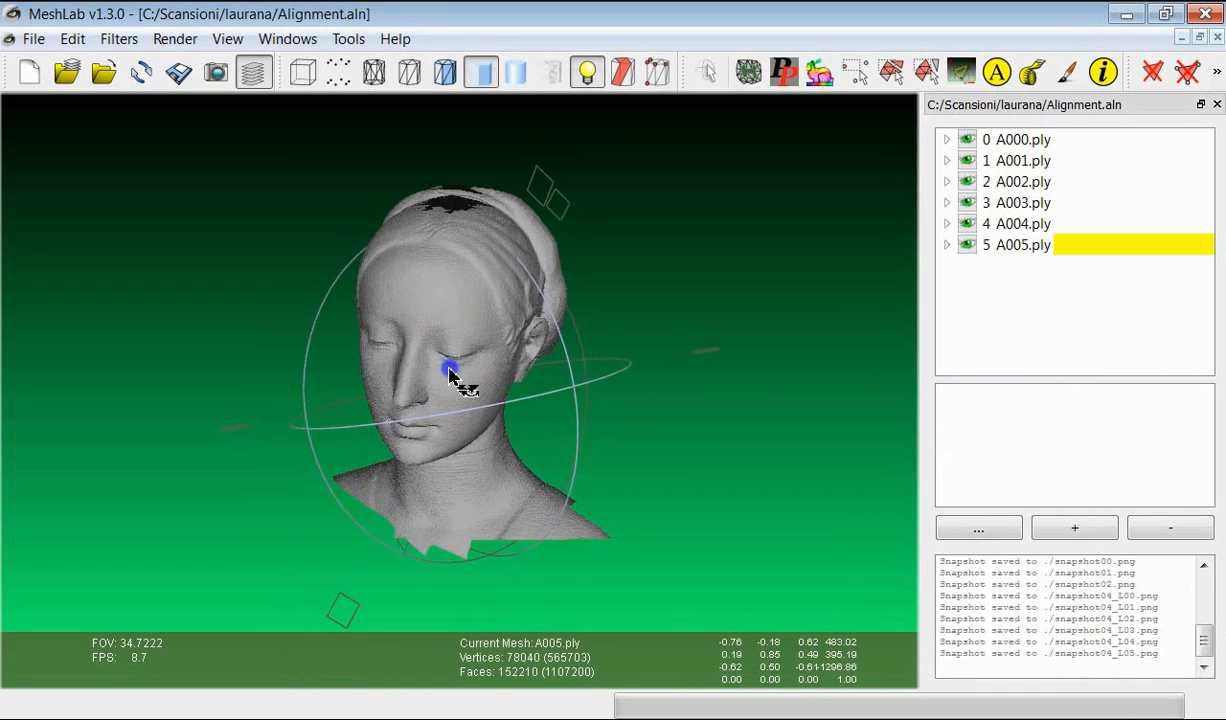
{"action": "left_click_drag", "start_coordinate": [450, 376], "coordinate": [536, 340]}
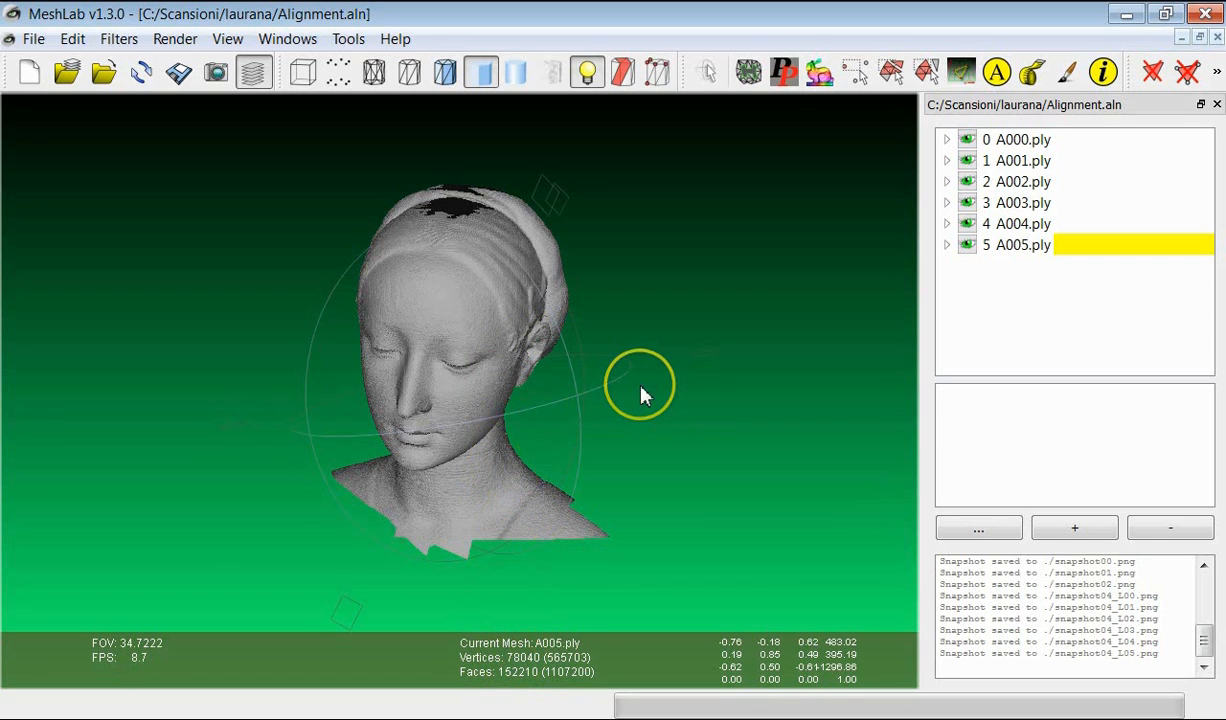
{"action": "mouse_move", "coordinate": [504, 390]}
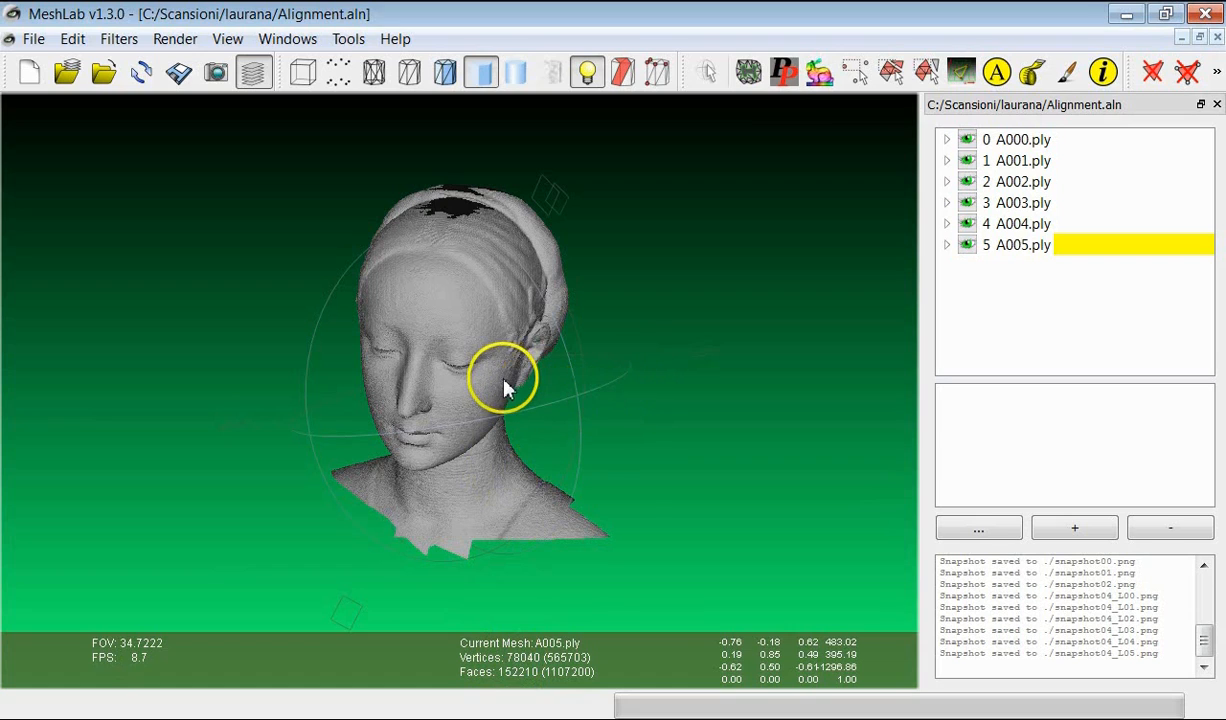